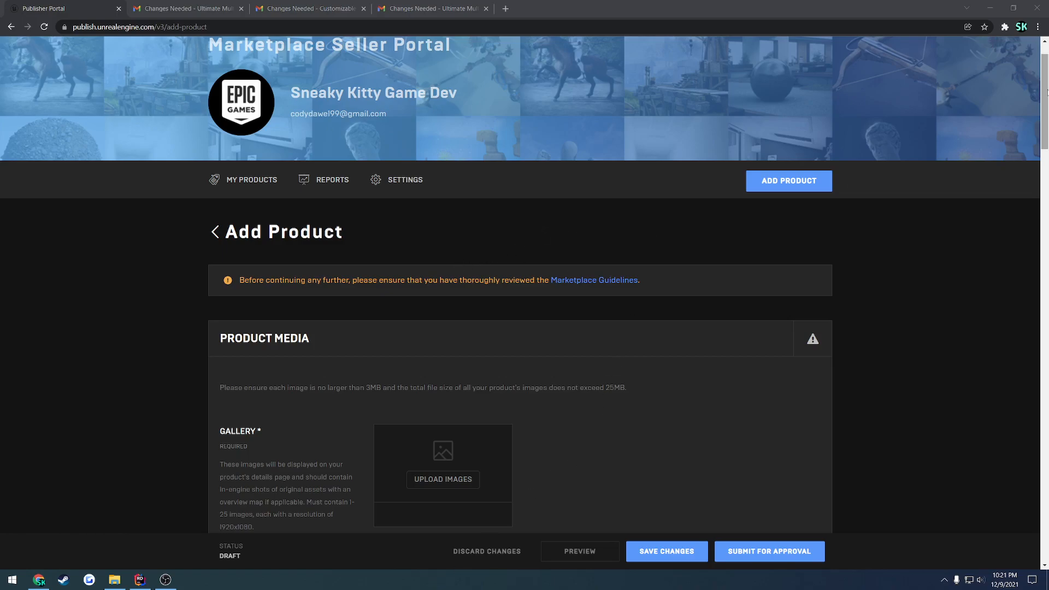
# Step: Switch to the Ultimate Multiplayer First Person Shooter Template Changes Needed email and review its title and body
pyautogui.scroll(-3)
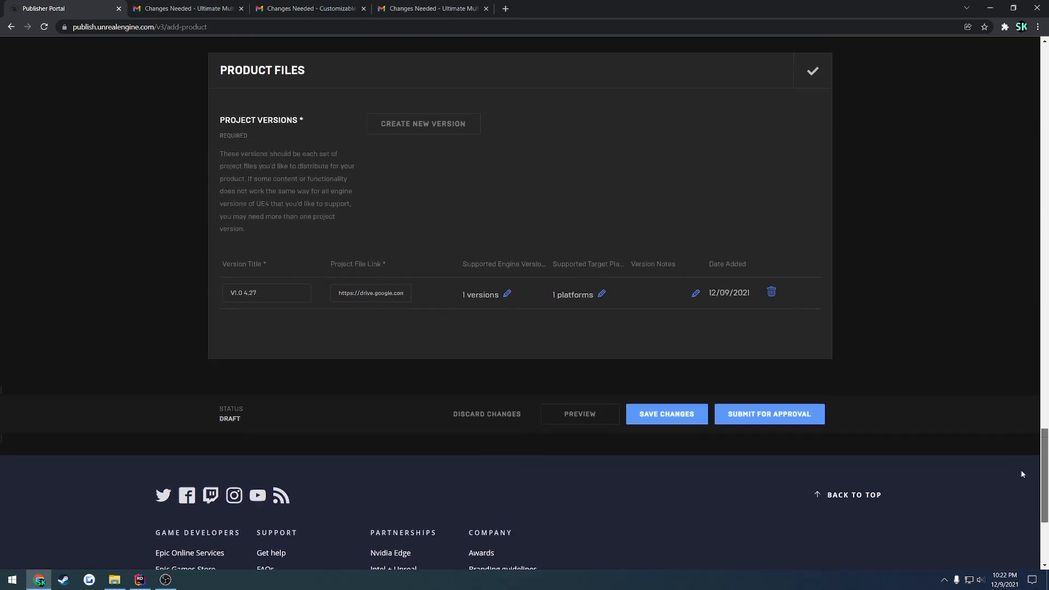
pyautogui.scroll(3)
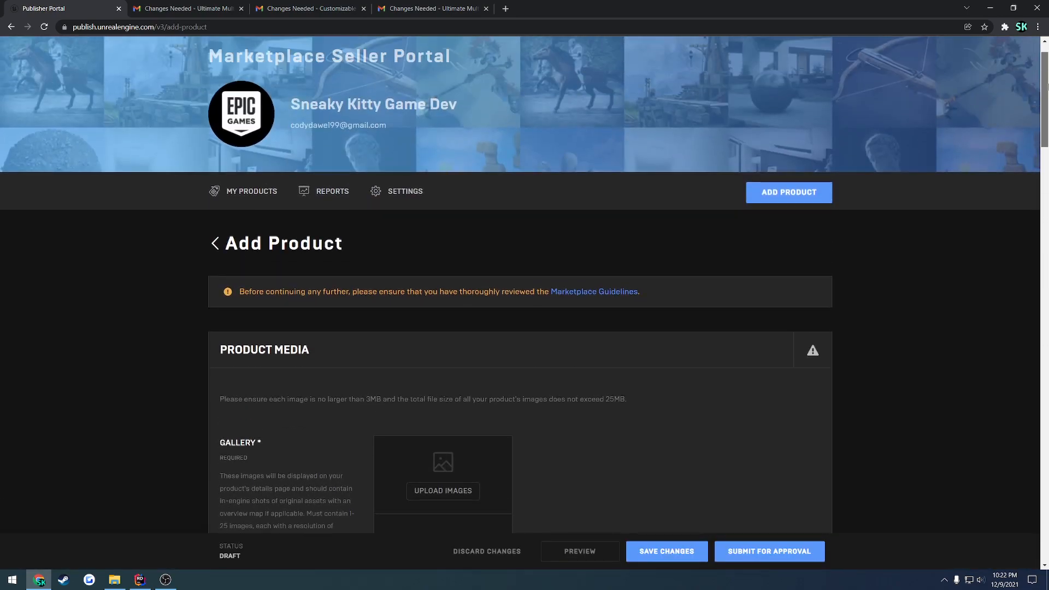
pyautogui.scroll(3)
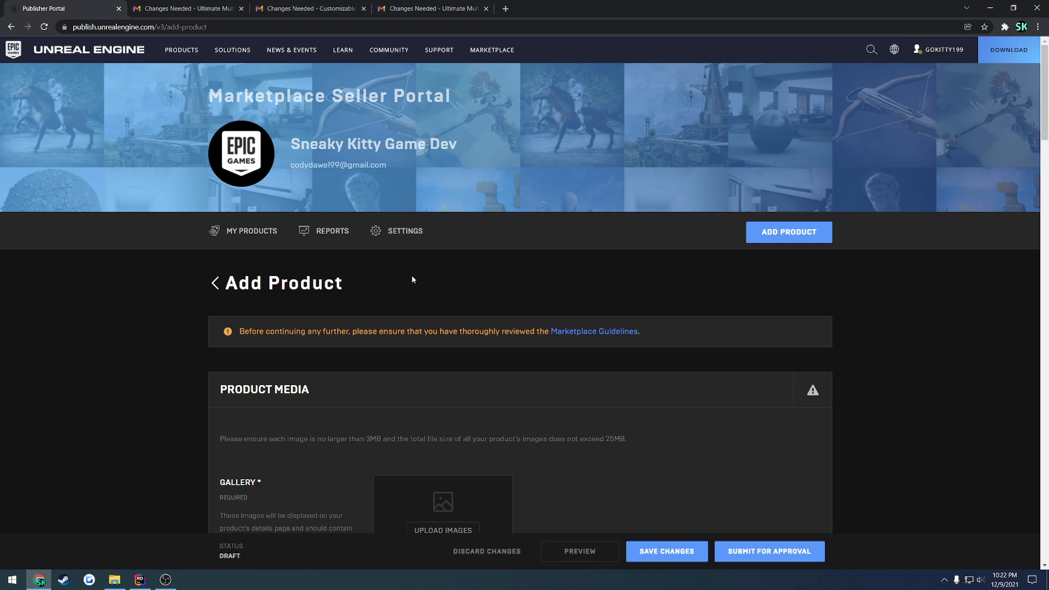
pyautogui.click(185, 8)
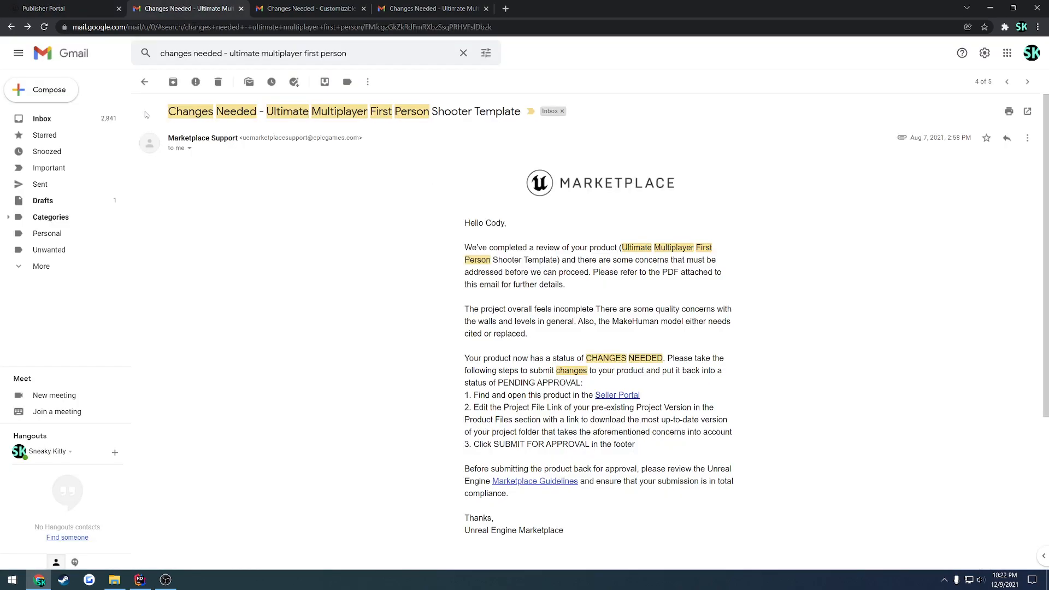
pyautogui.doubleClick(285, 111)
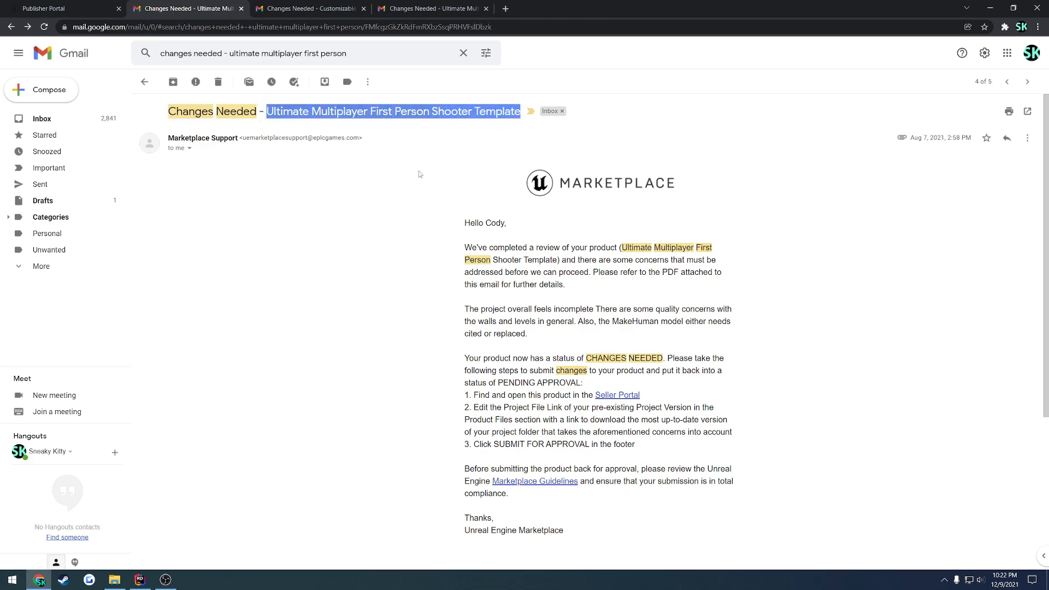
pyautogui.click(419, 240)
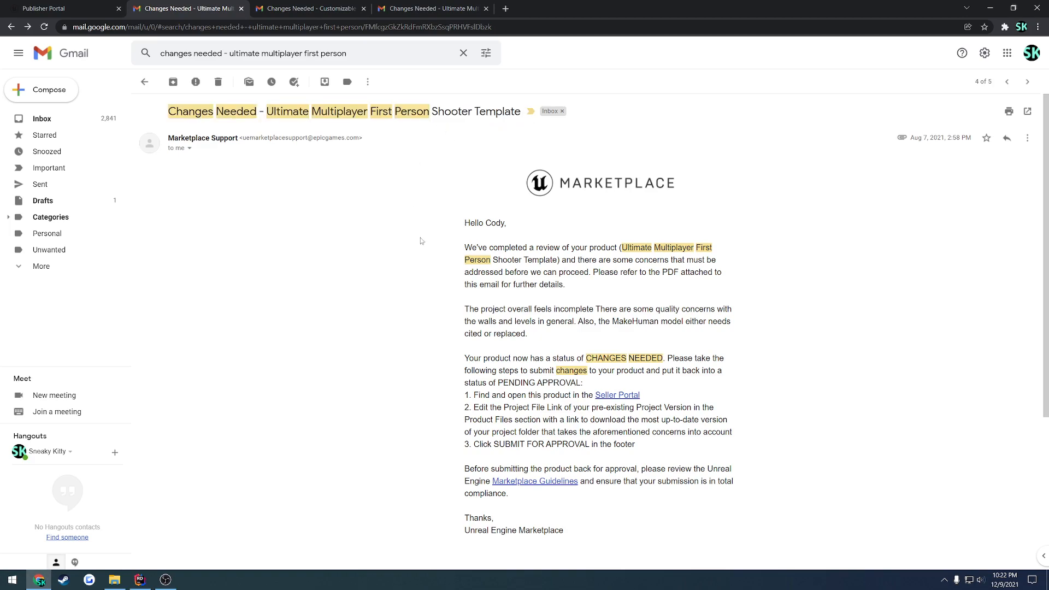
pyautogui.scroll(-3)
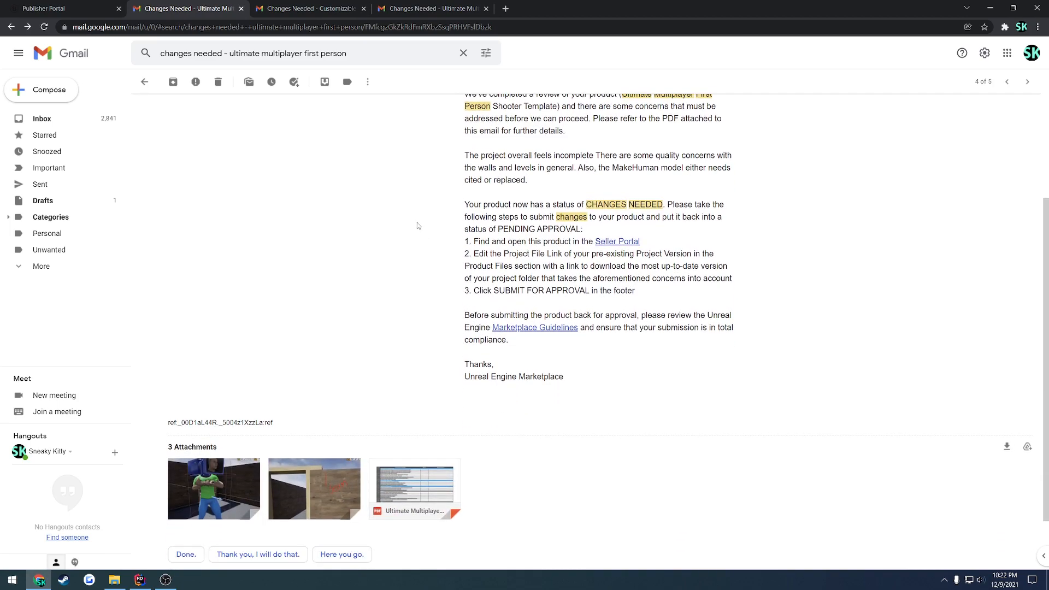
pyautogui.moveTo(403, 235)
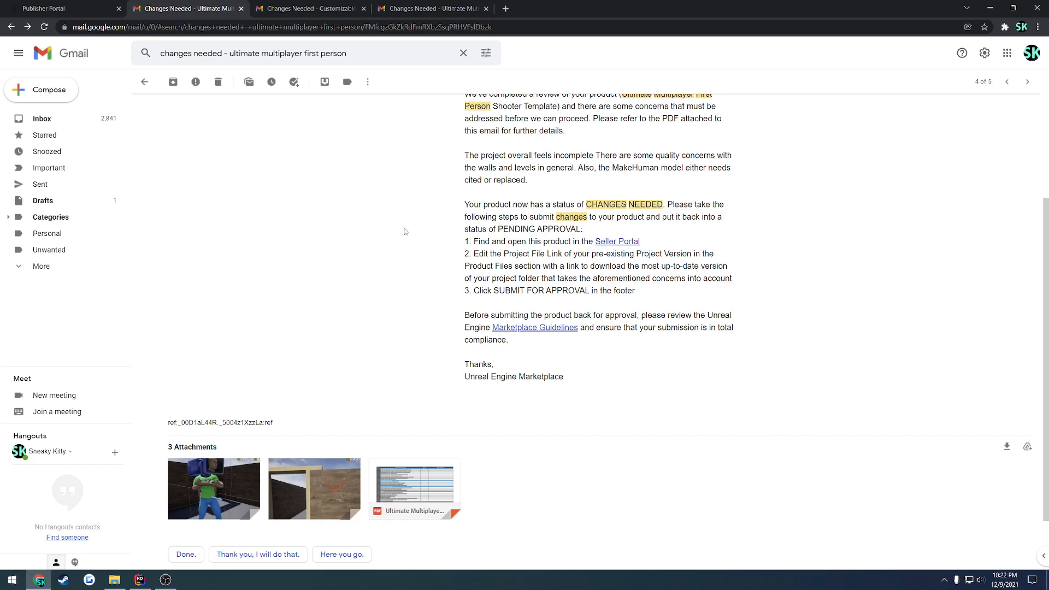
pyautogui.moveTo(395, 243)
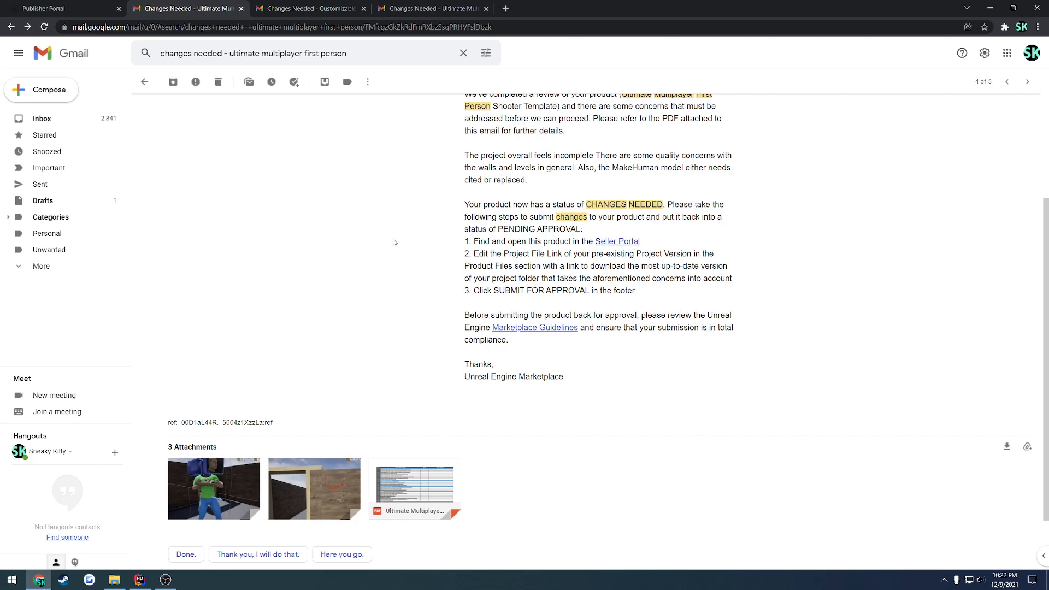
pyautogui.moveTo(418, 235)
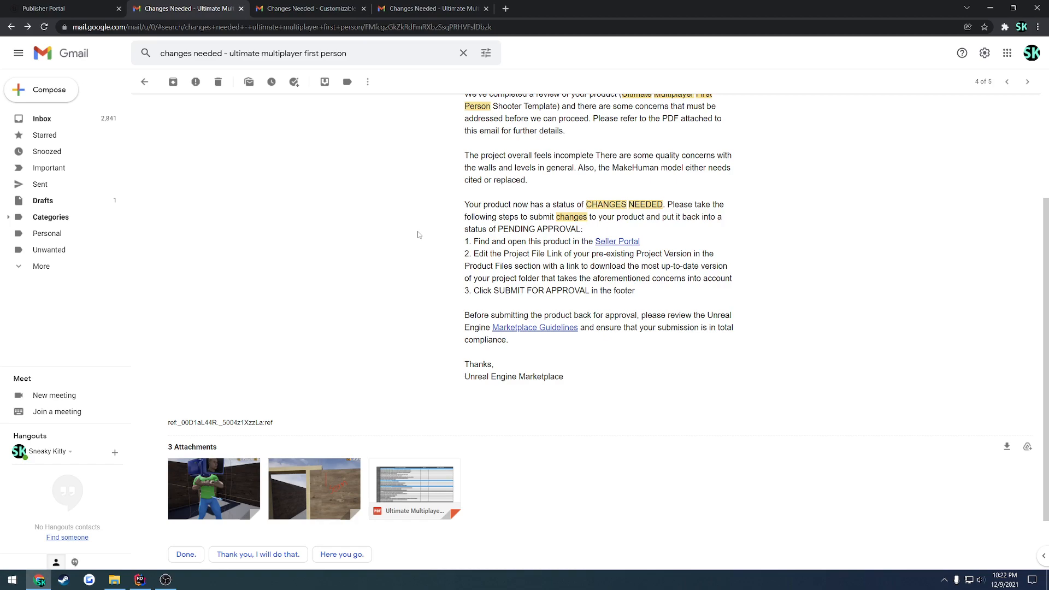
pyautogui.moveTo(428, 417)
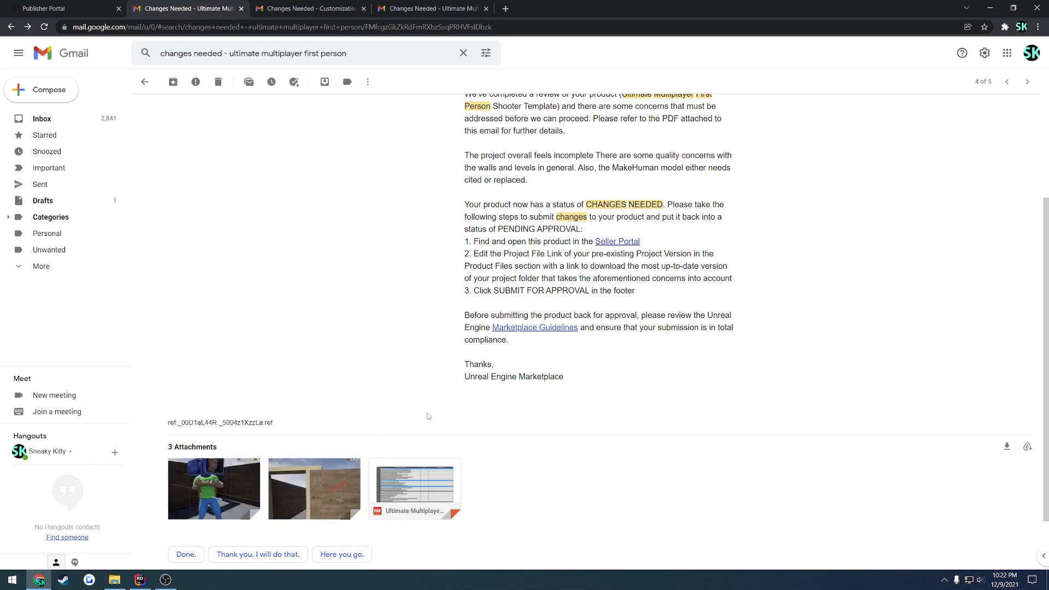
pyautogui.moveTo(359, 321)
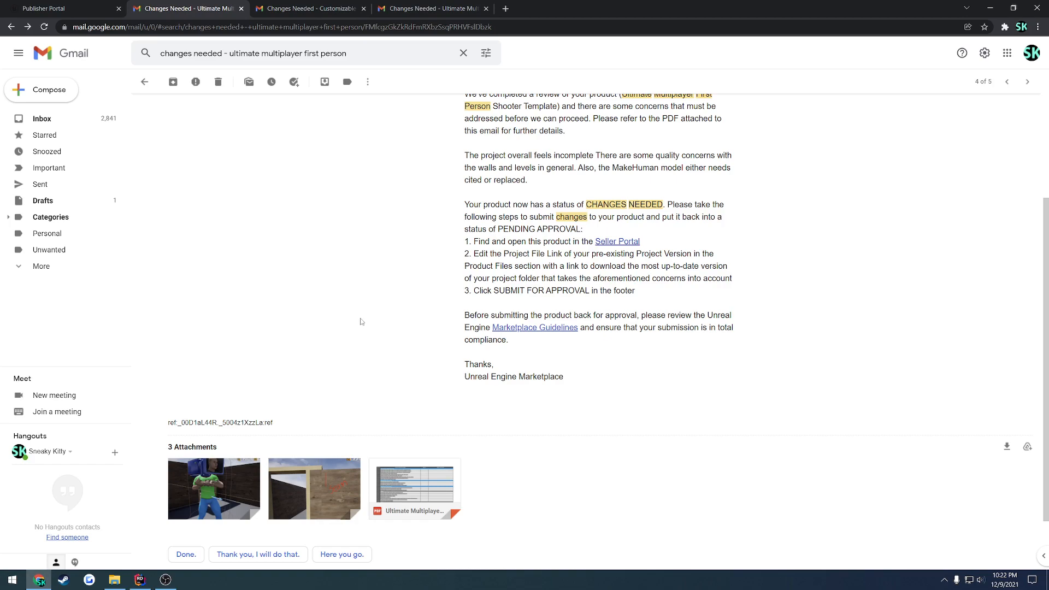
# Step: Compare with the Interactable Doors Changes Needed email, then return to the August shooter thread's attachments
pyautogui.click(433, 7)
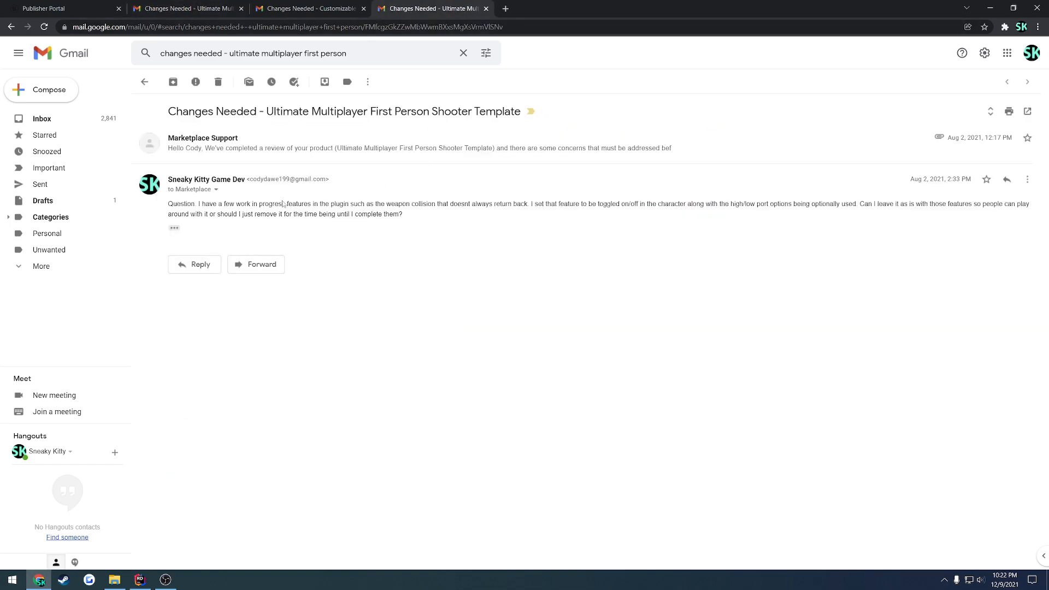
pyautogui.click(309, 7)
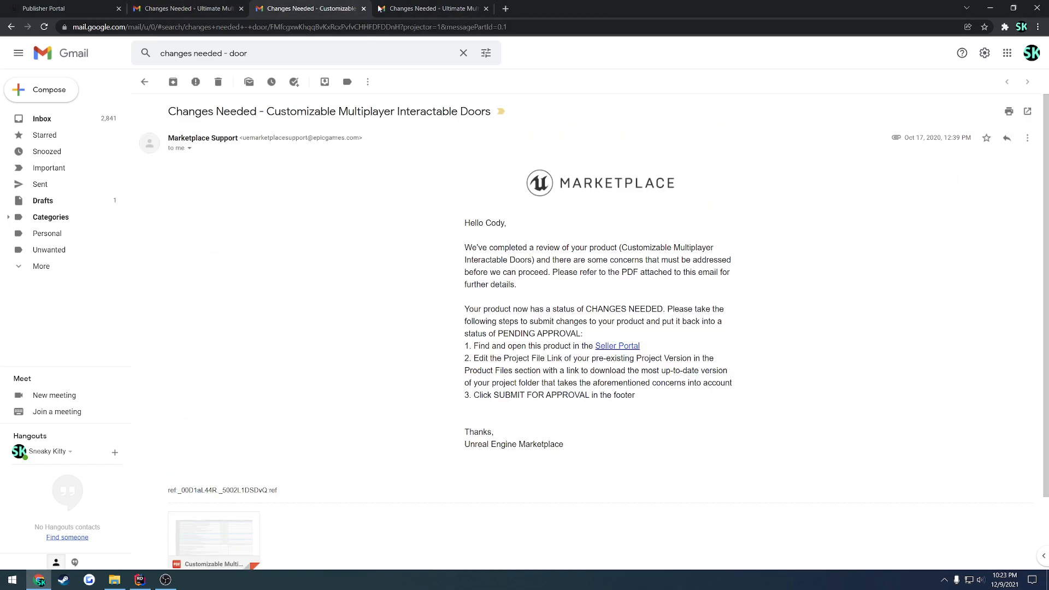
pyautogui.scroll(-3)
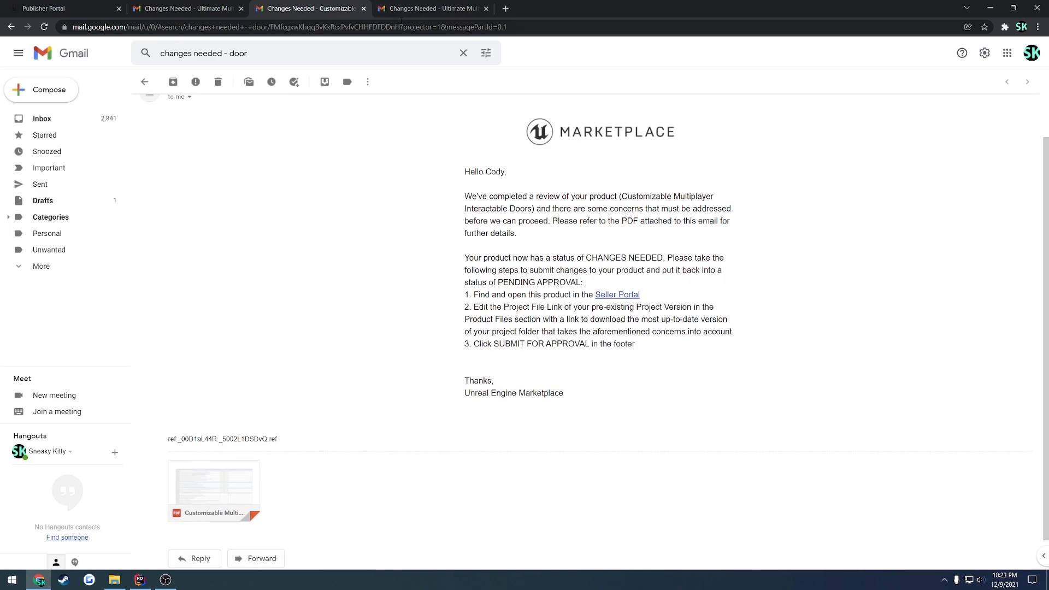
pyautogui.click(432, 8)
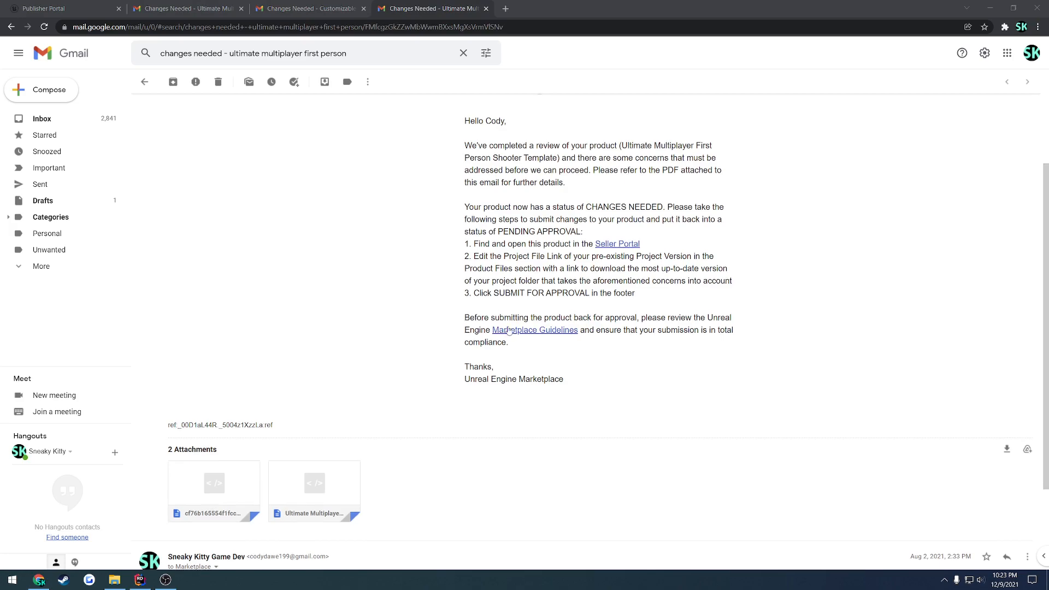
pyautogui.scroll(3)
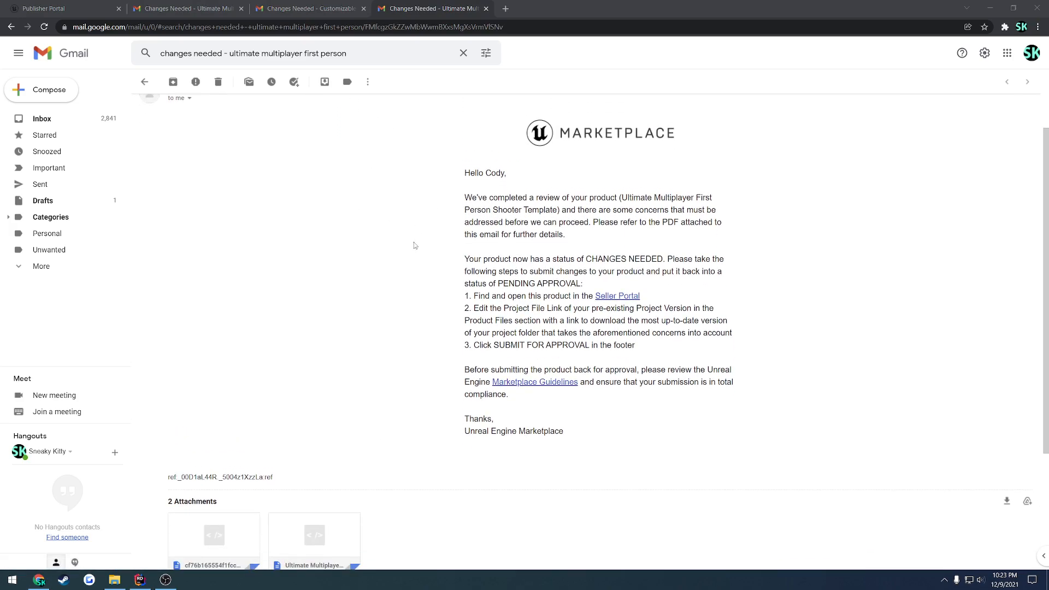
pyautogui.scroll(3)
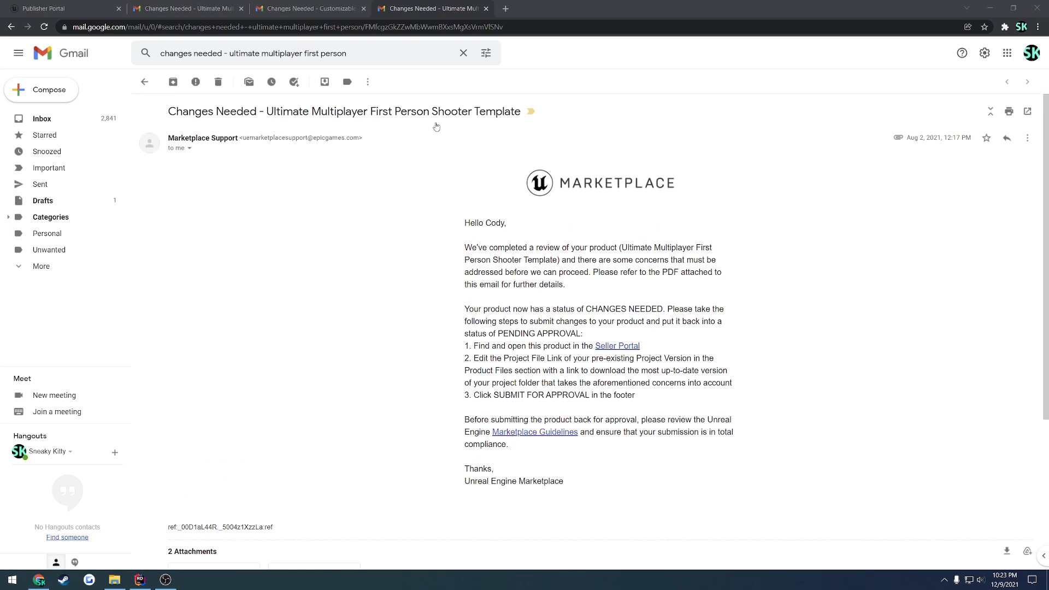
pyautogui.moveTo(515, 268)
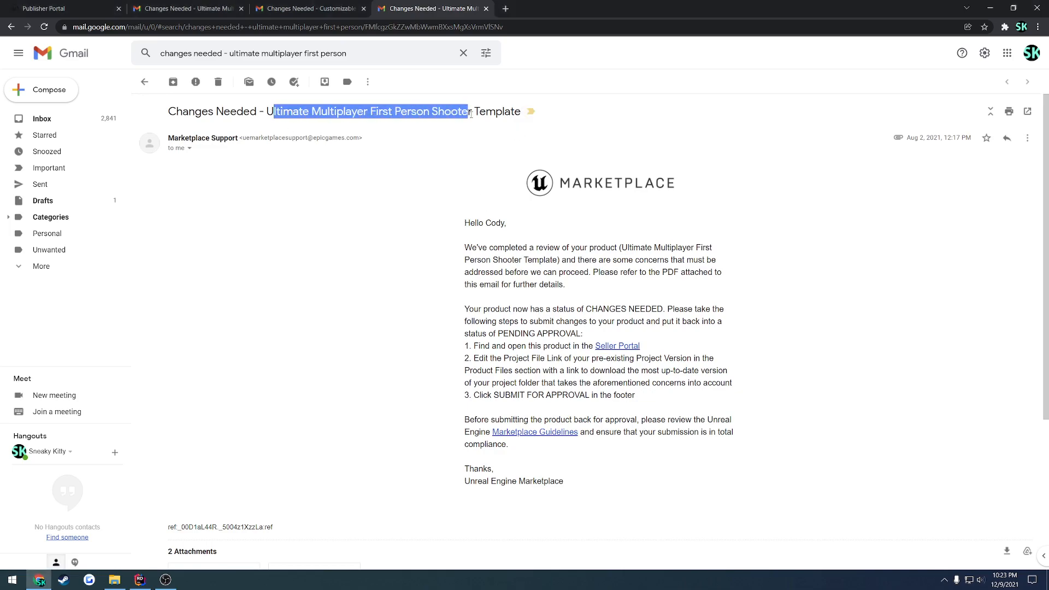
pyautogui.scroll(-3)
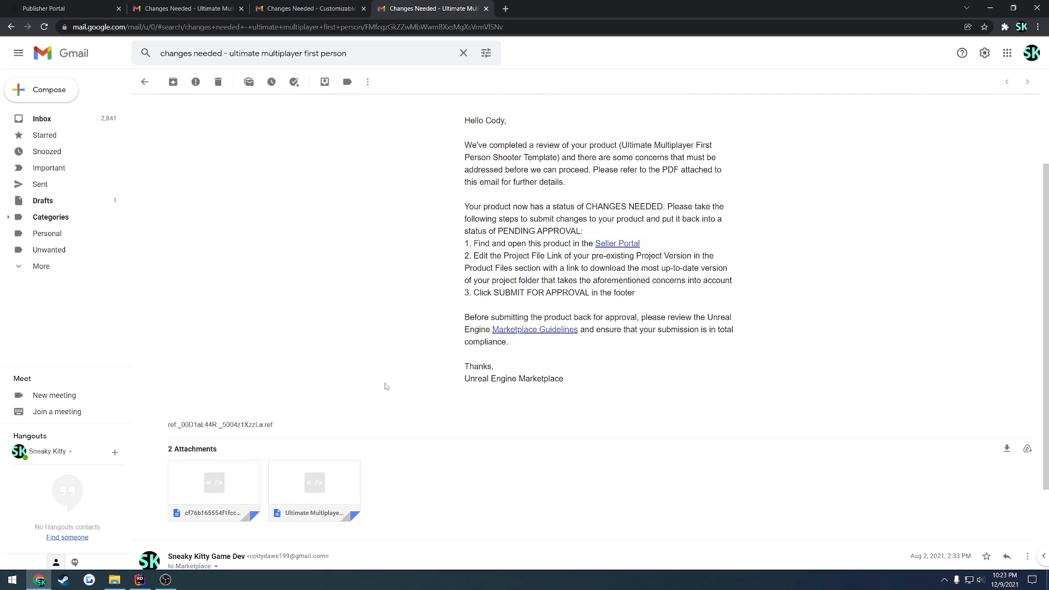
pyautogui.scroll(-3)
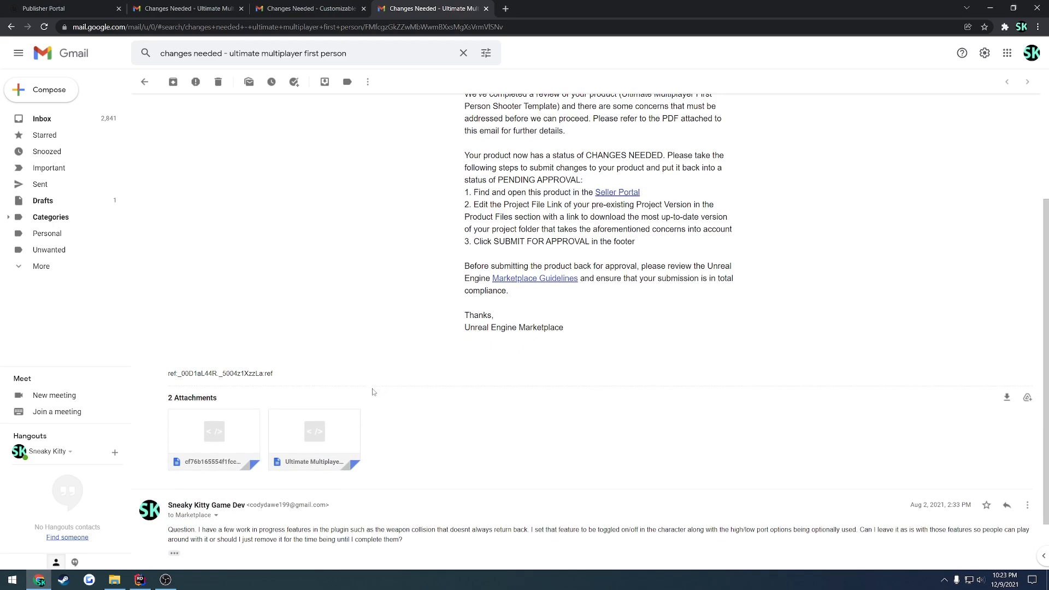
pyautogui.moveTo(313, 435)
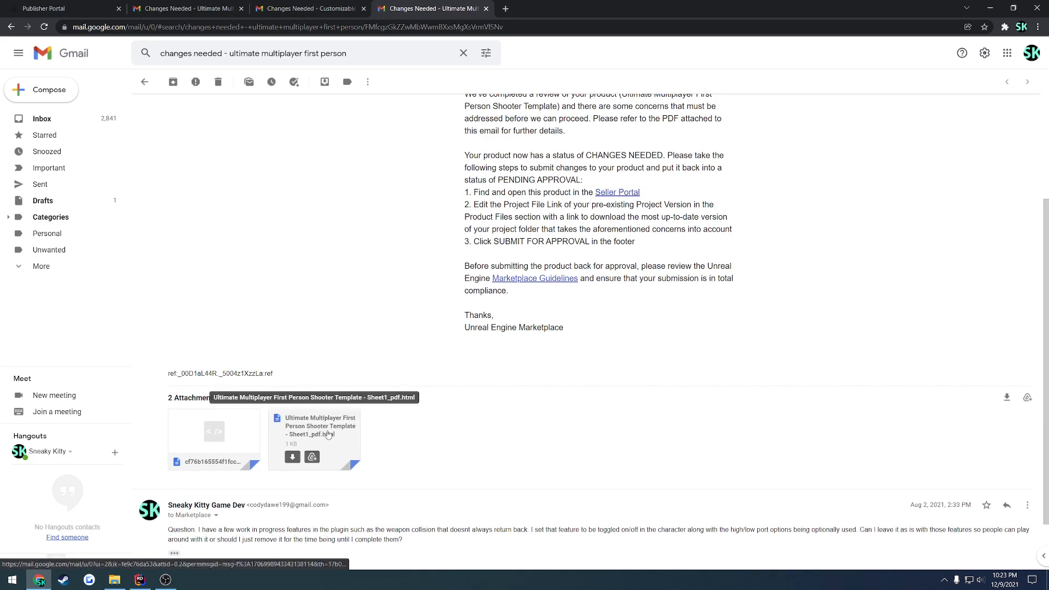
# Step: View the shooter template review checklist PDF in Salesforce, showing two failed items with reviewer notes
pyautogui.click(315, 435)
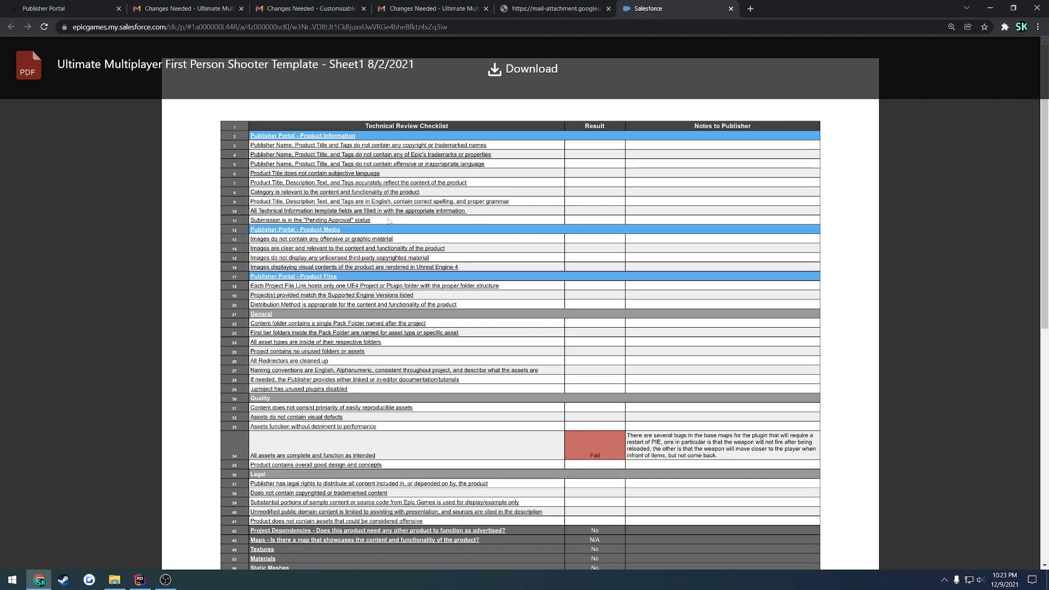
pyautogui.moveTo(484, 246)
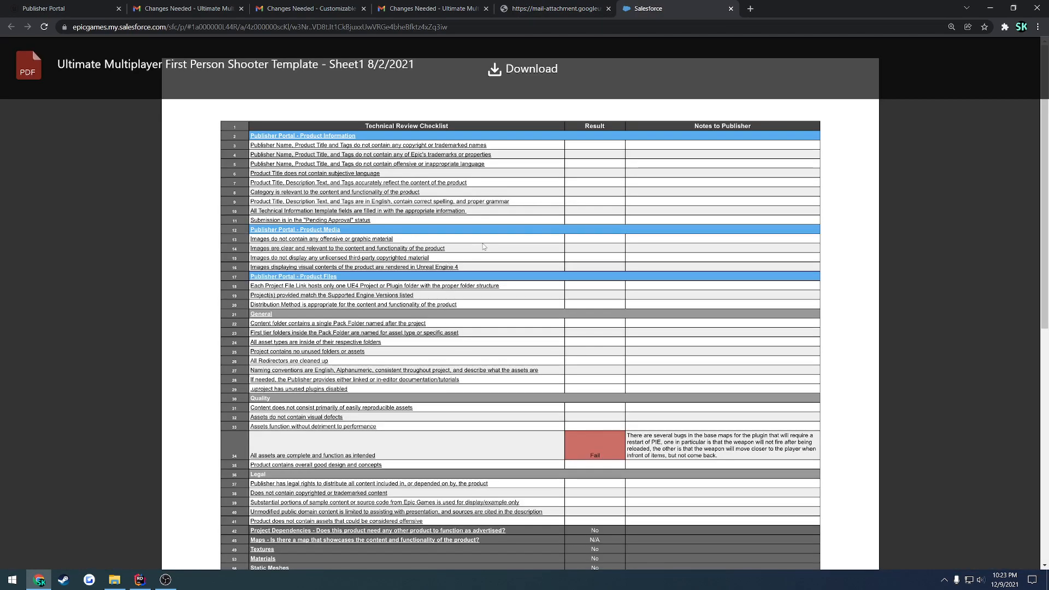
pyautogui.scroll(-3)
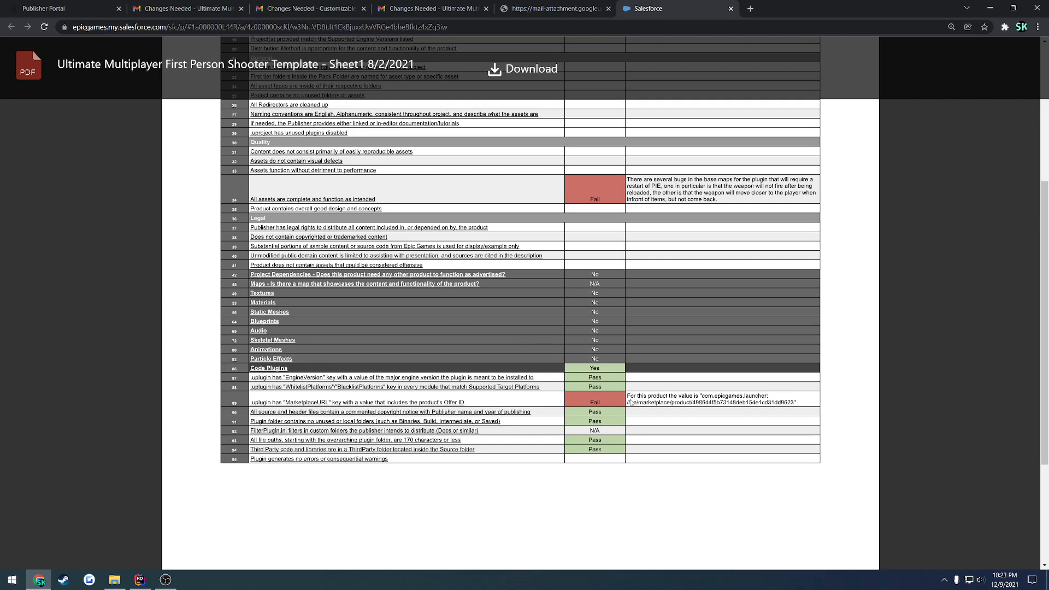
pyautogui.click(63, 7)
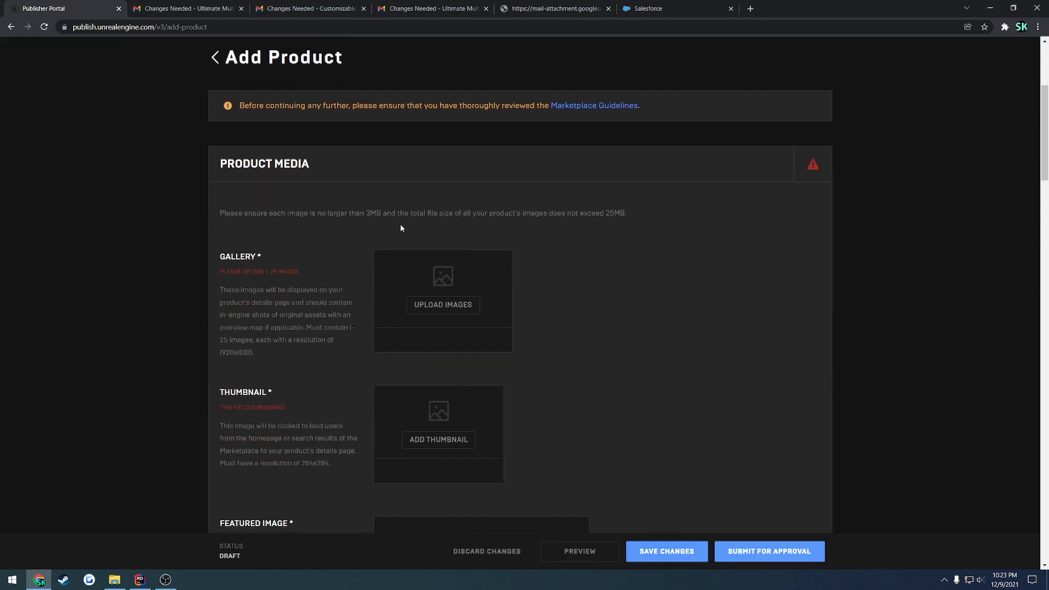
pyautogui.click(646, 7)
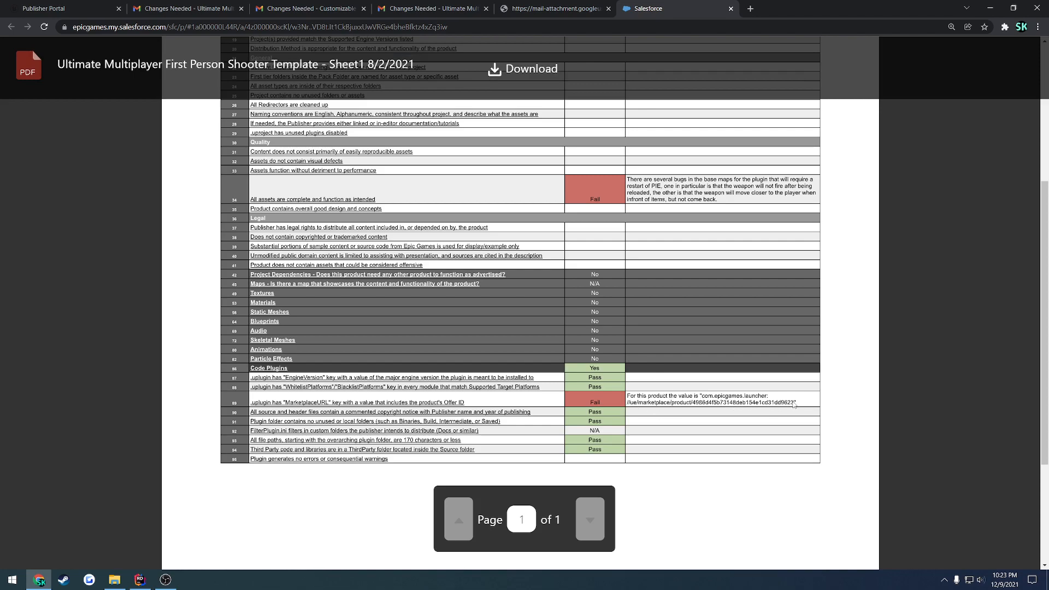
pyautogui.moveTo(244, 541)
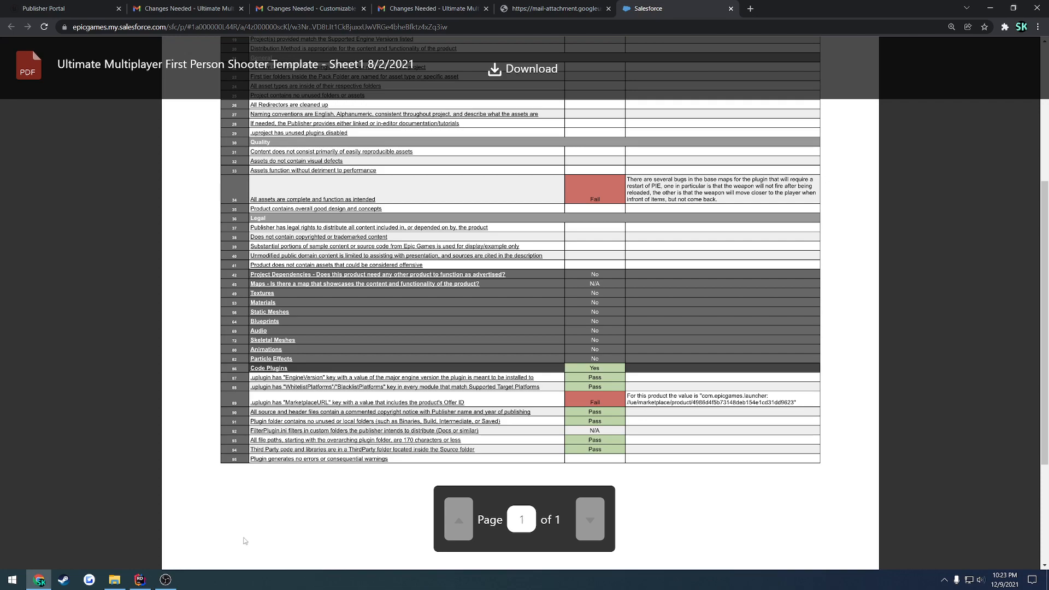
# Step: Show the SpawnAssistant plugin folder with SpawnAssistant.uplugin, dismissing its context menu unchanged
pyautogui.click(114, 579)
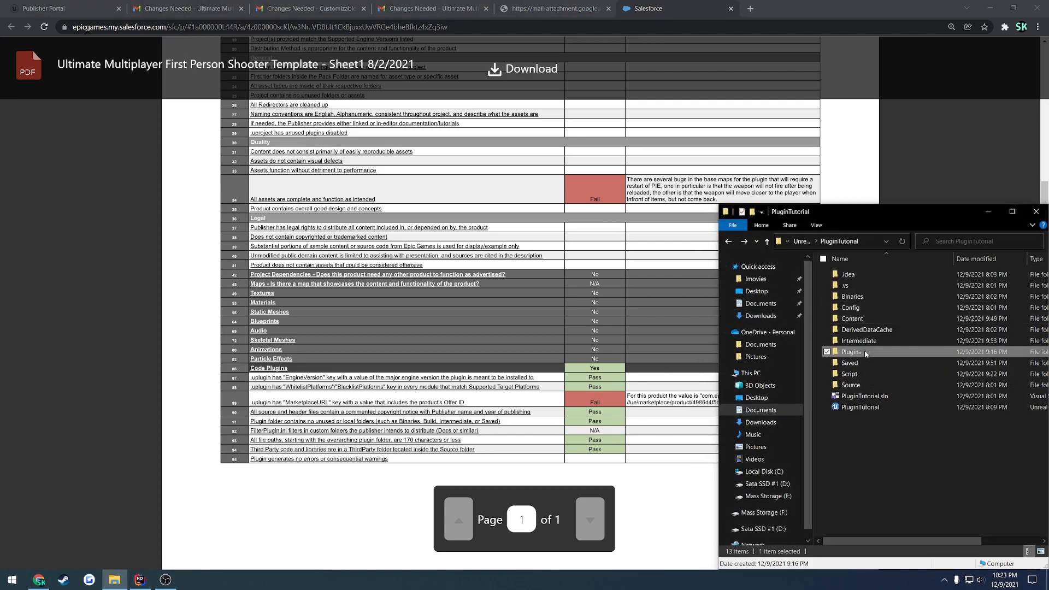
pyautogui.rightClick(843, 351)
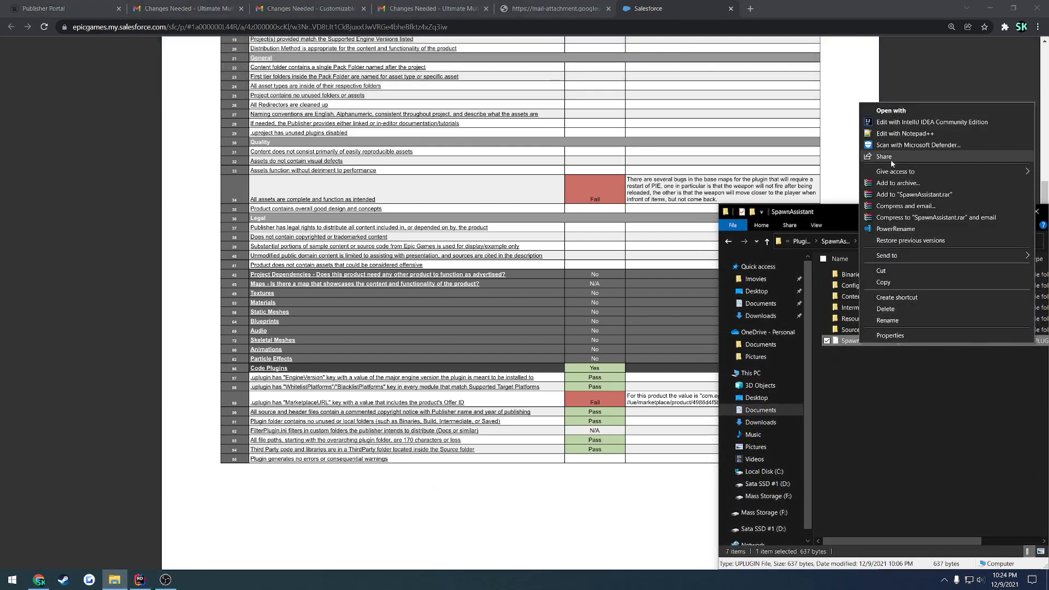
pyautogui.click(911, 132)
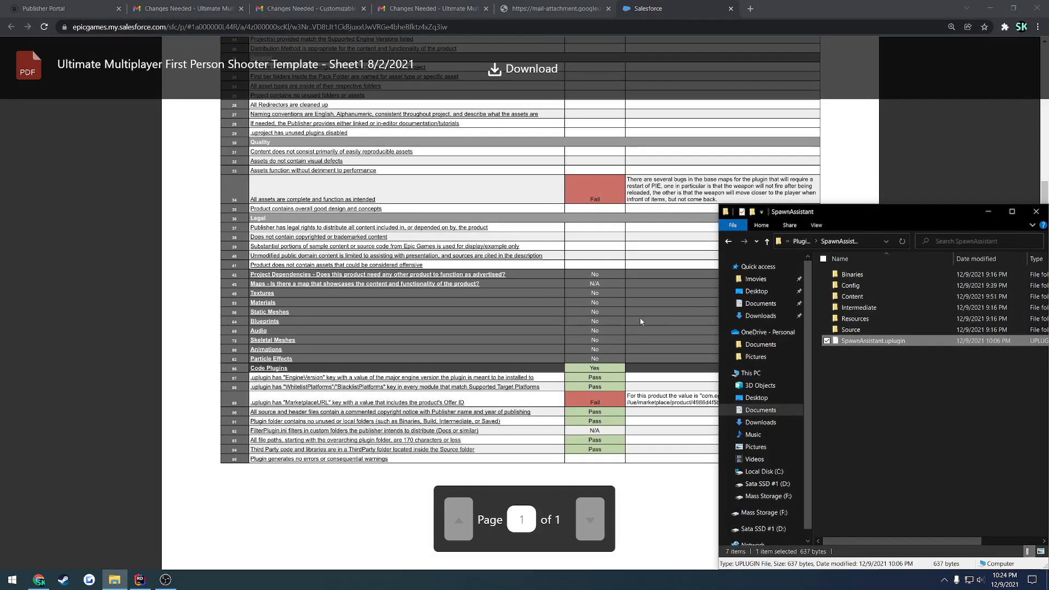
# Step: Return focus to the checklist PDF in the Salesforce viewer
pyautogui.click(1036, 211)
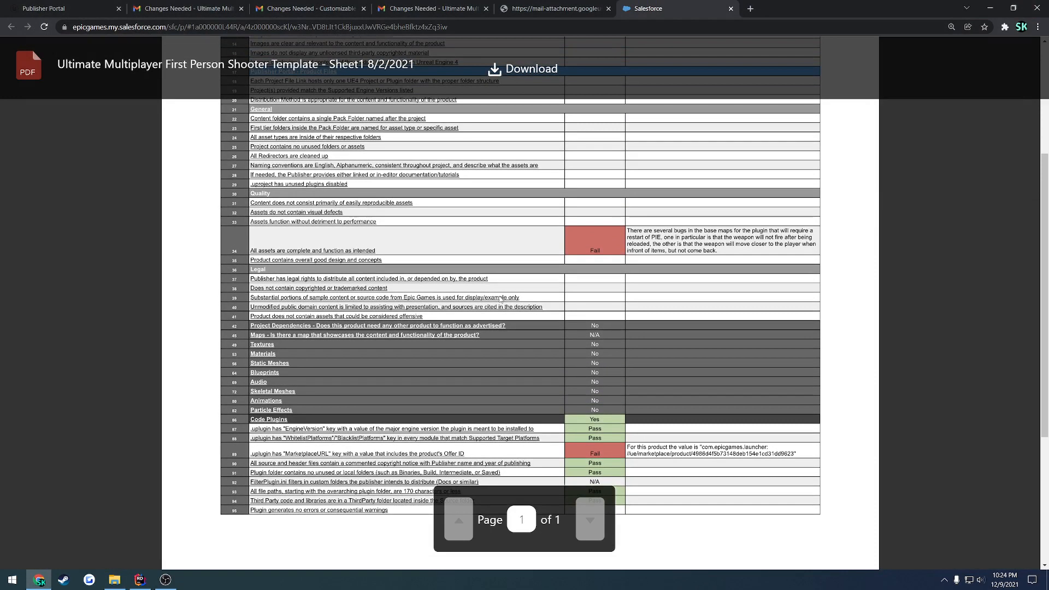
pyautogui.moveTo(384, 244)
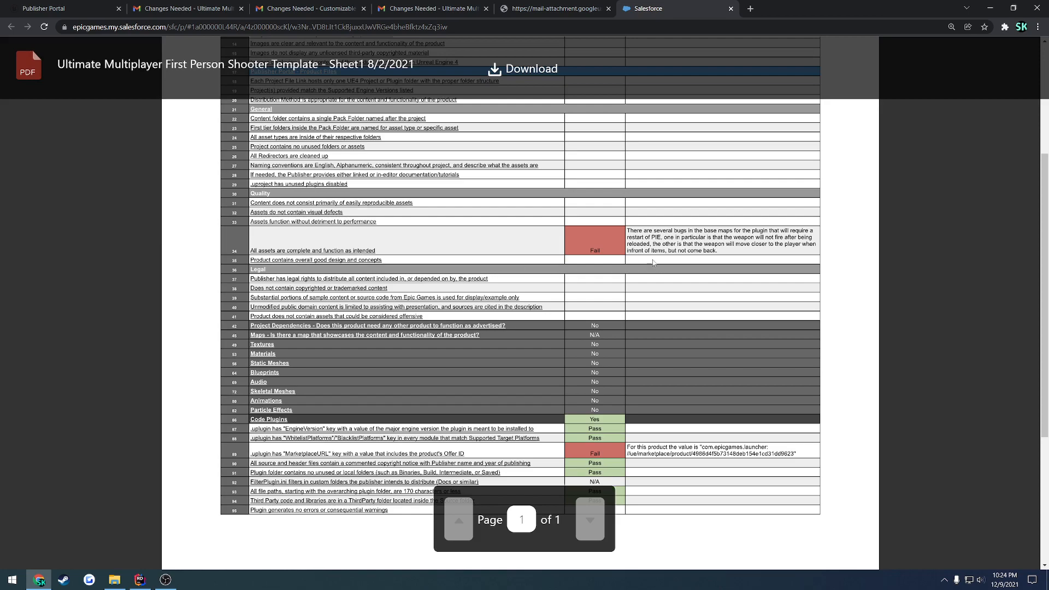
pyautogui.moveTo(650, 217)
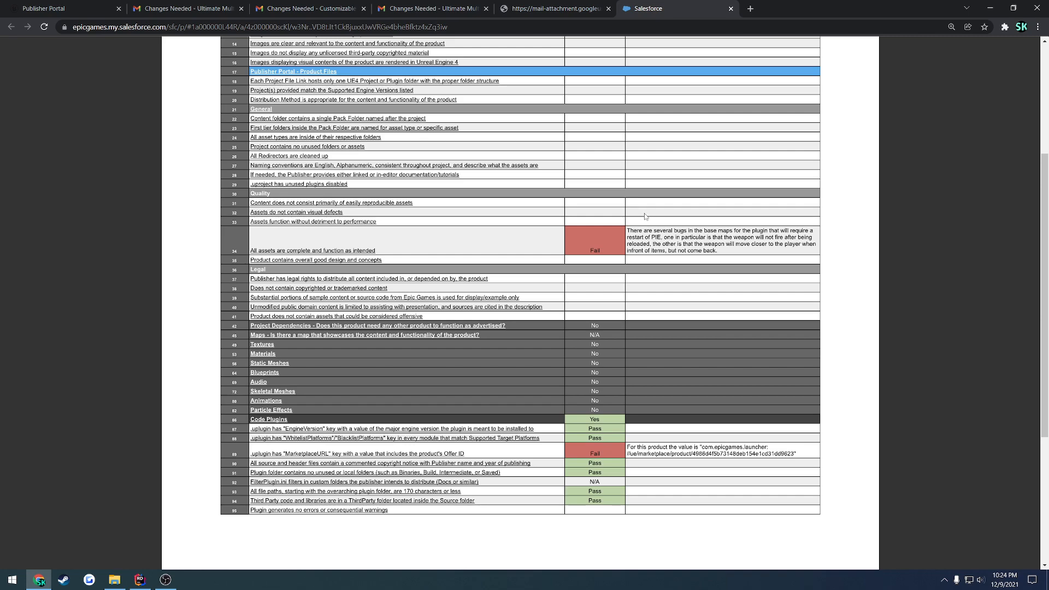
pyautogui.moveTo(656, 223)
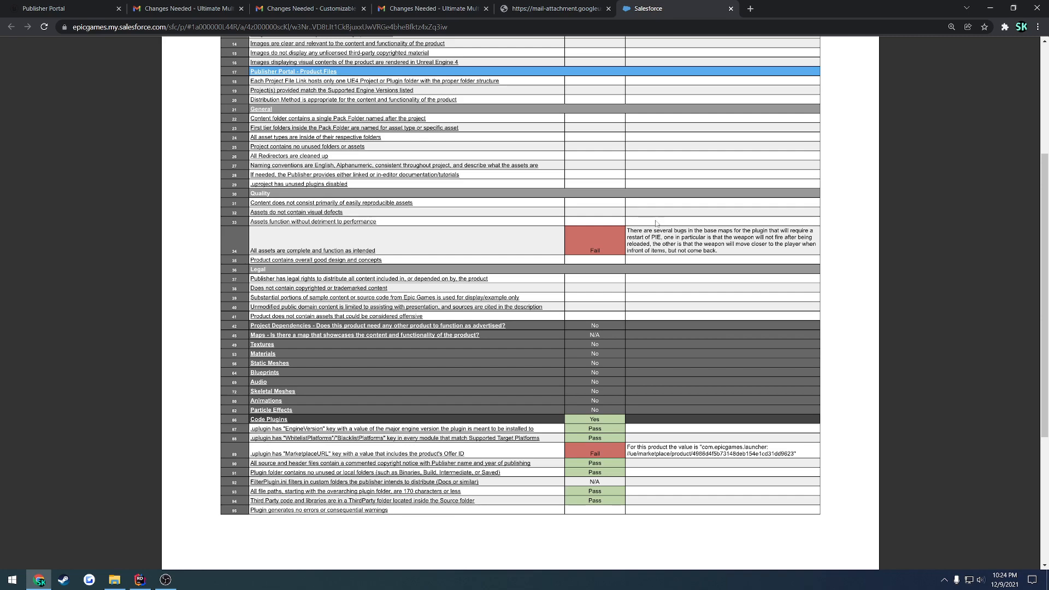
pyautogui.moveTo(655, 216)
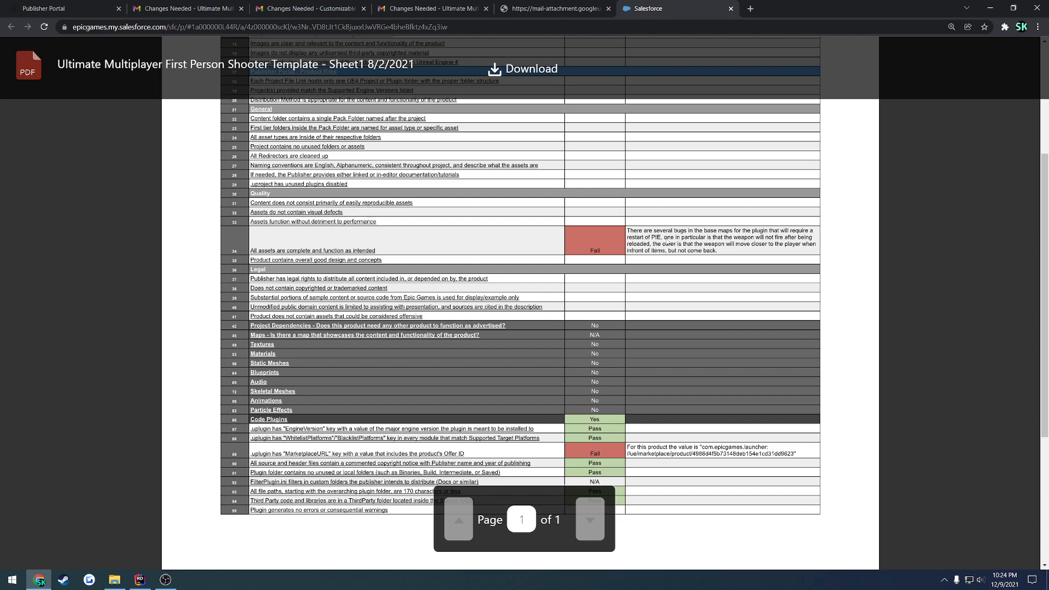
pyautogui.moveTo(732, 255)
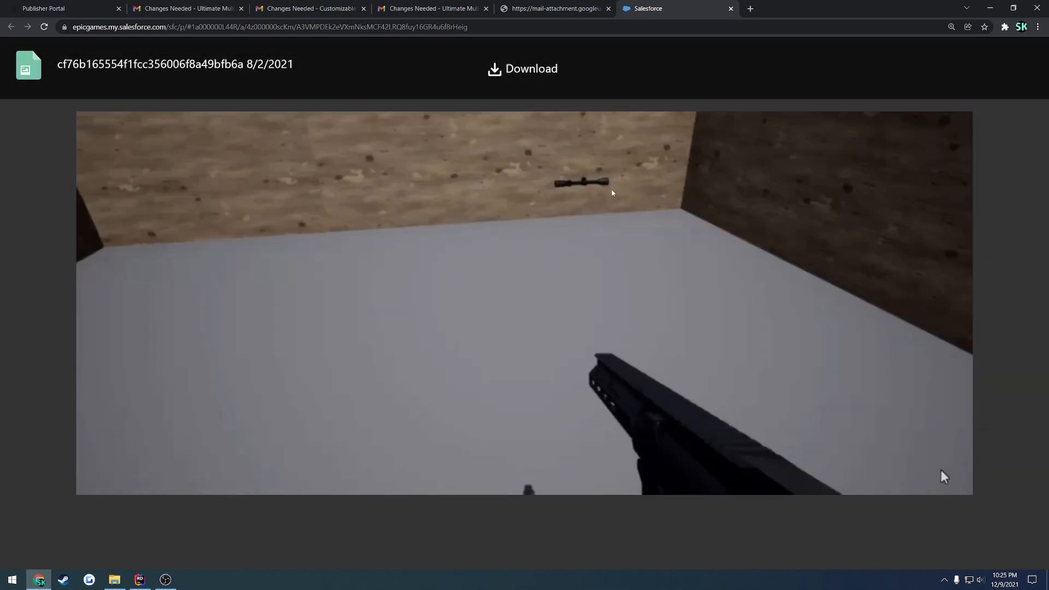
# Step: Close the shooter template review email tab and return to the remaining Gmail thread
pyautogui.click(433, 8)
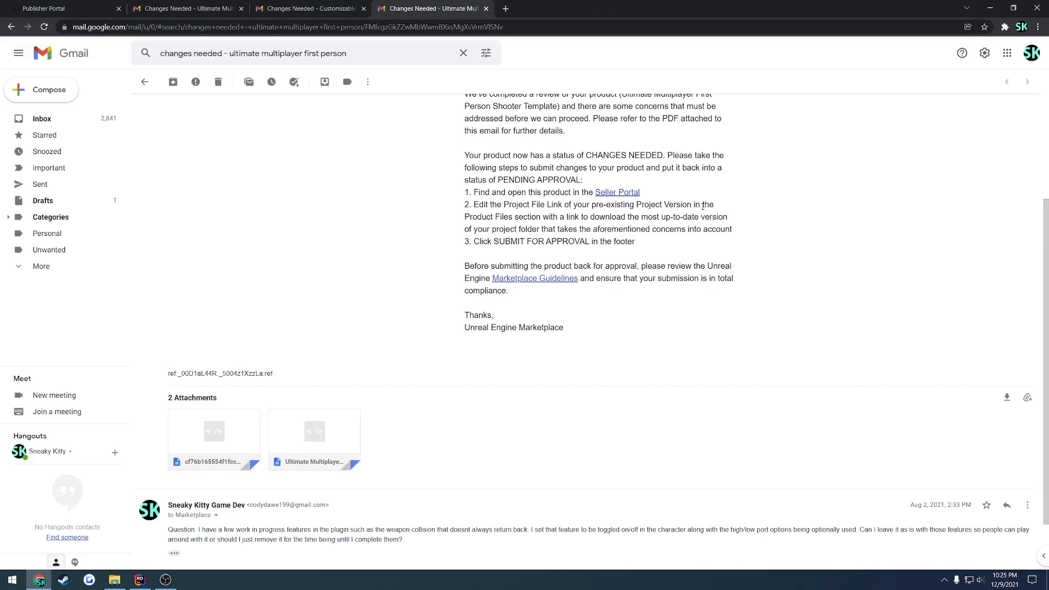
pyautogui.moveTo(455, 147)
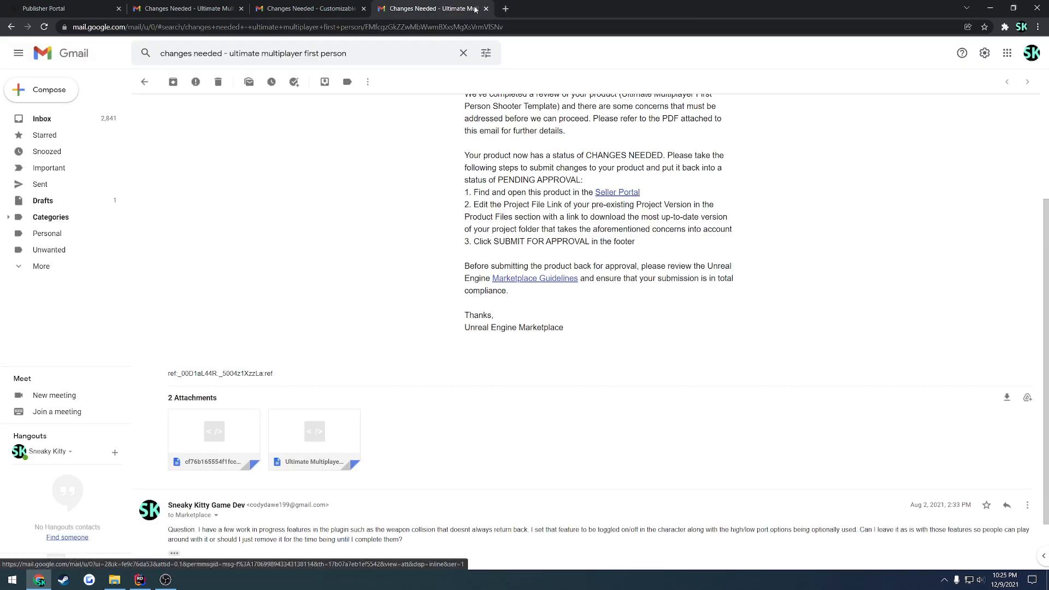
pyautogui.moveTo(434, 8)
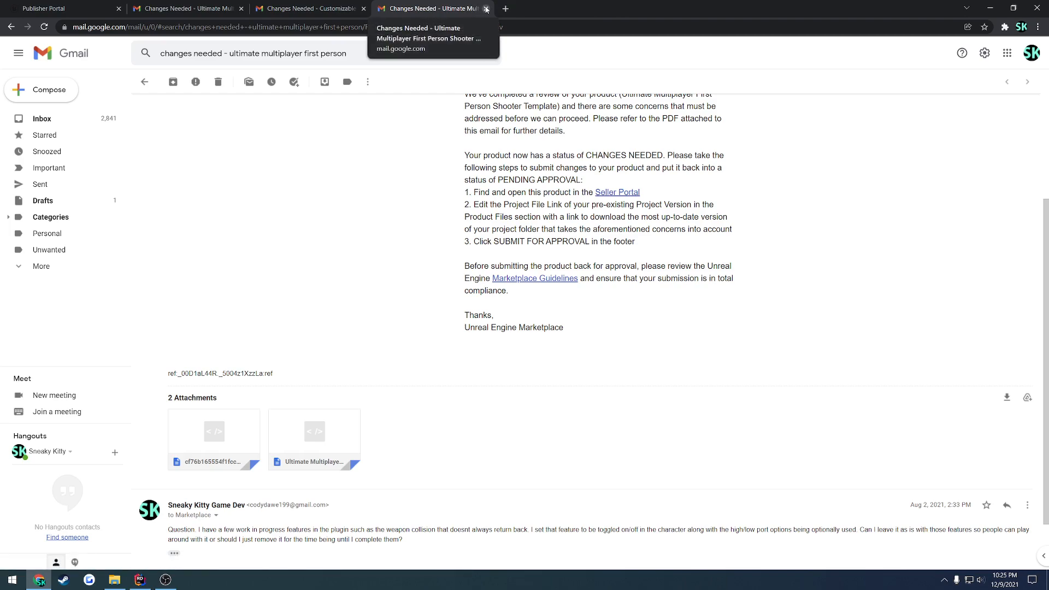
pyautogui.click(486, 8)
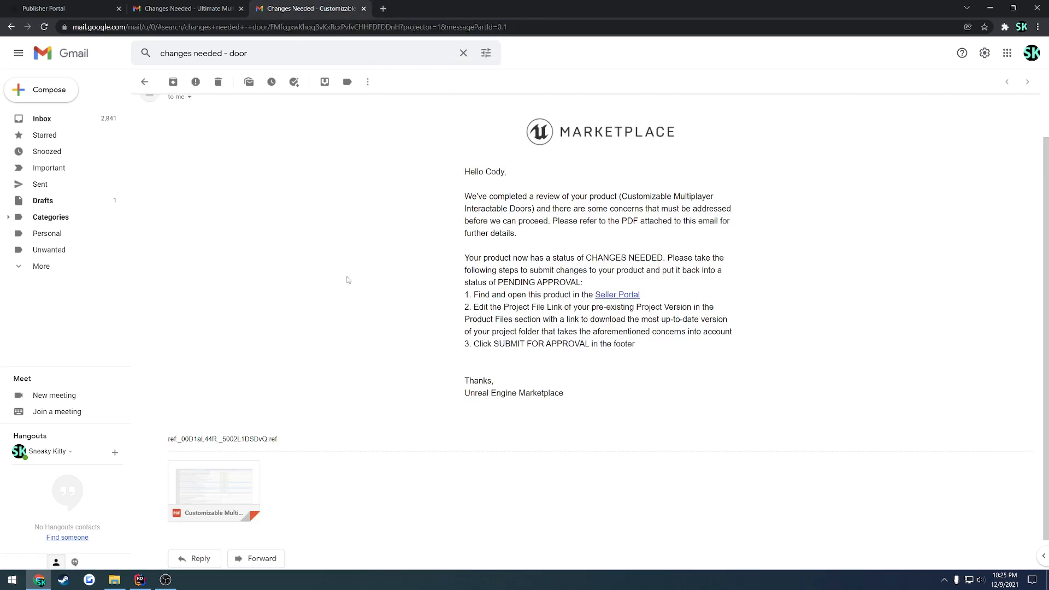
pyautogui.scroll(3)
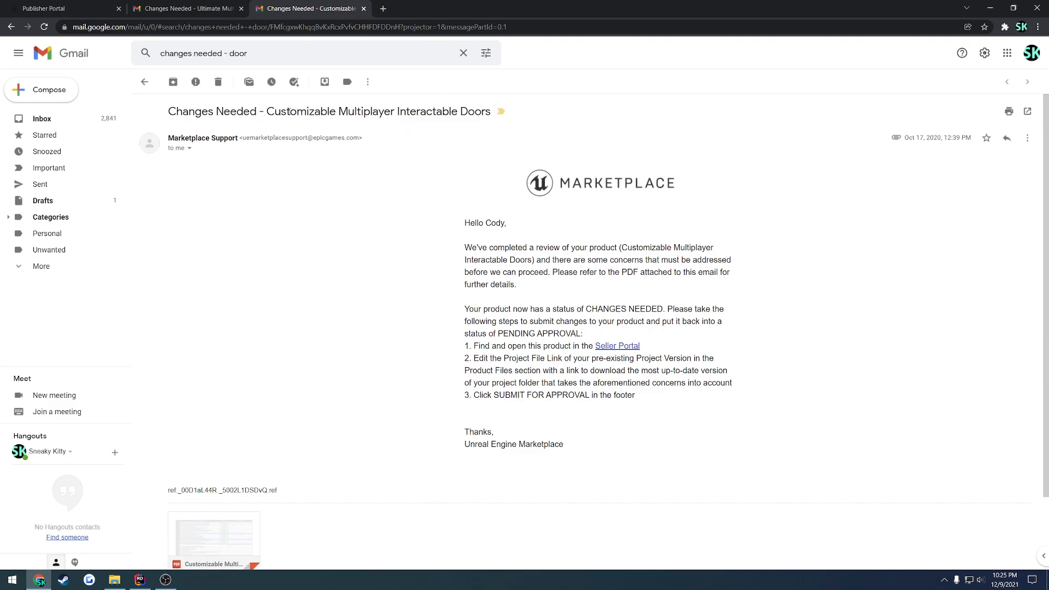
# Step: View the Interactable Doors checklist PDF enlarged, down to its failed MarketplaceURL and compile-error checks
pyautogui.click(213, 536)
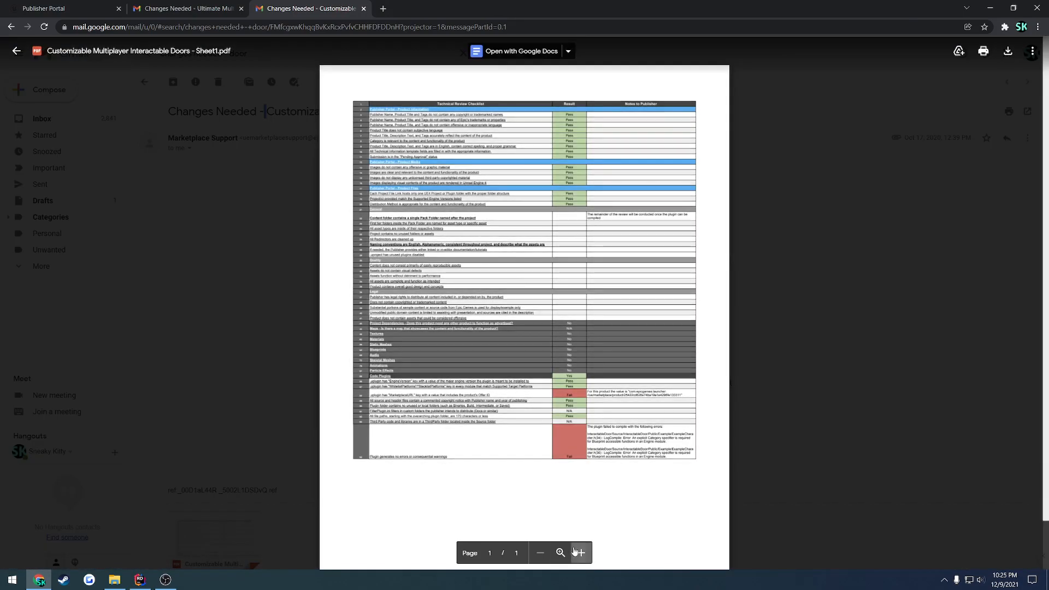
pyautogui.click(580, 553)
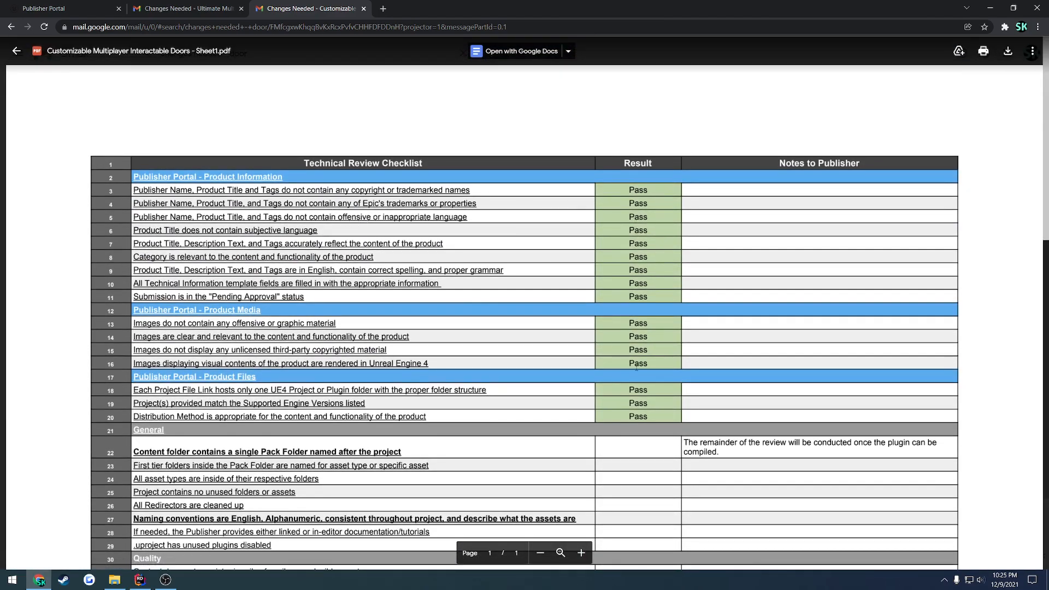
pyautogui.scroll(-3)
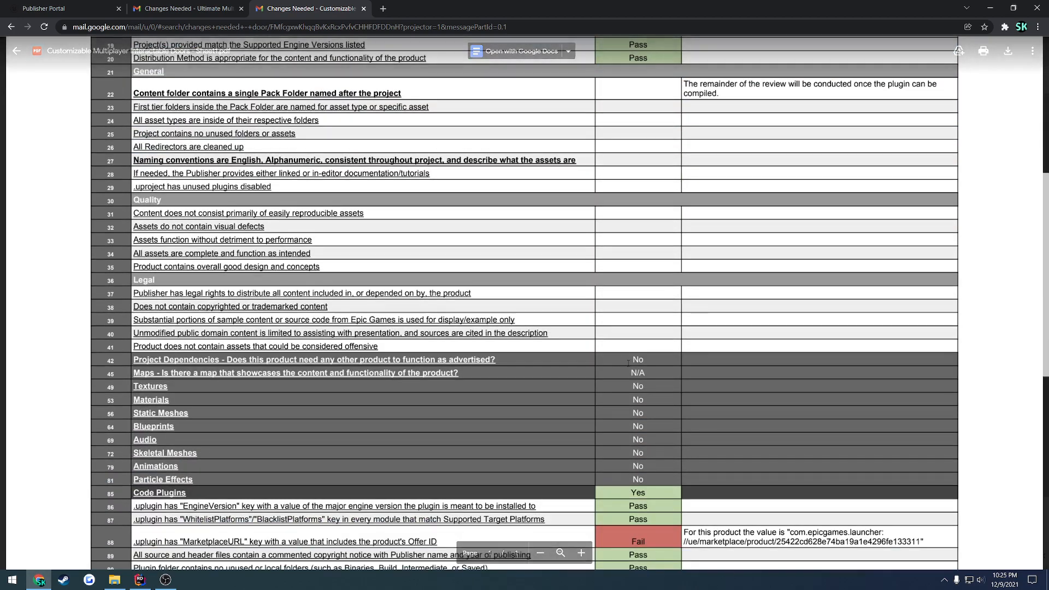
pyautogui.scroll(-3)
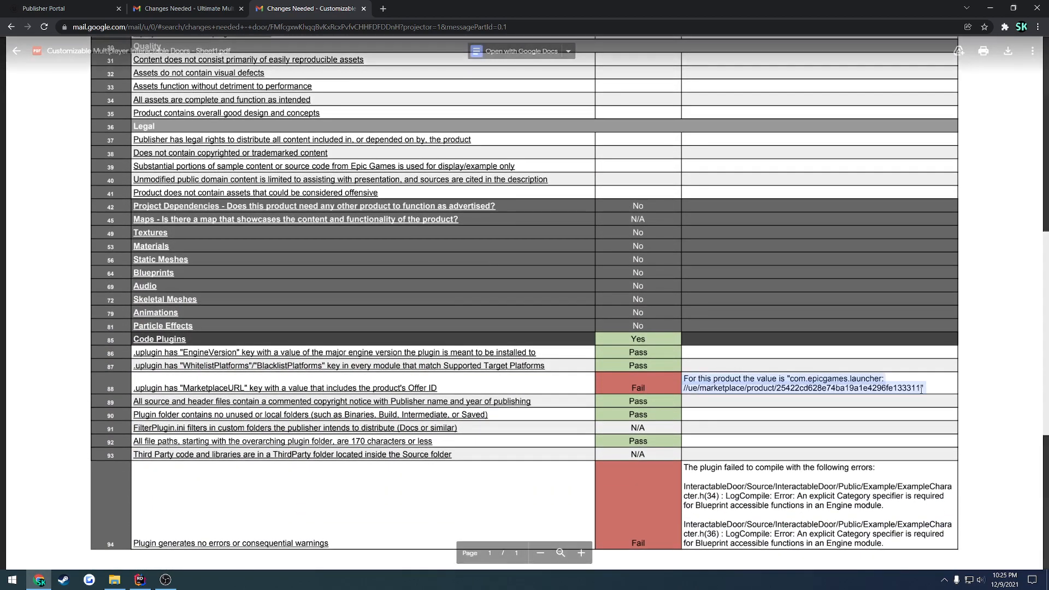
pyautogui.scroll(-3)
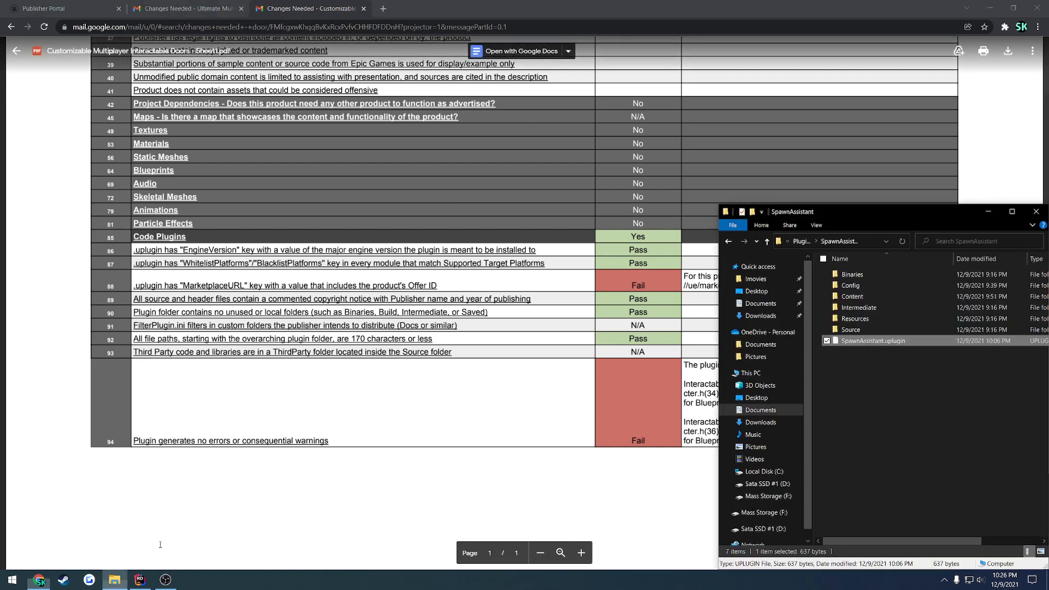
# Step: Browse File Explorer to the YouTube Tutorial plugin builds, then return to the doors checklist full screen
pyautogui.click(757, 291)
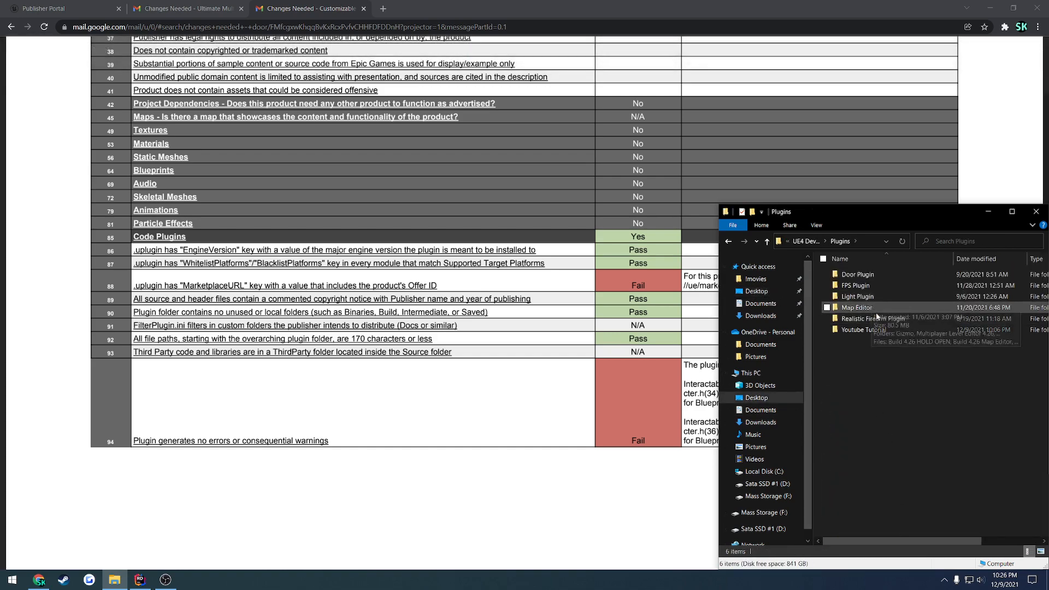
pyautogui.doubleClick(864, 330)
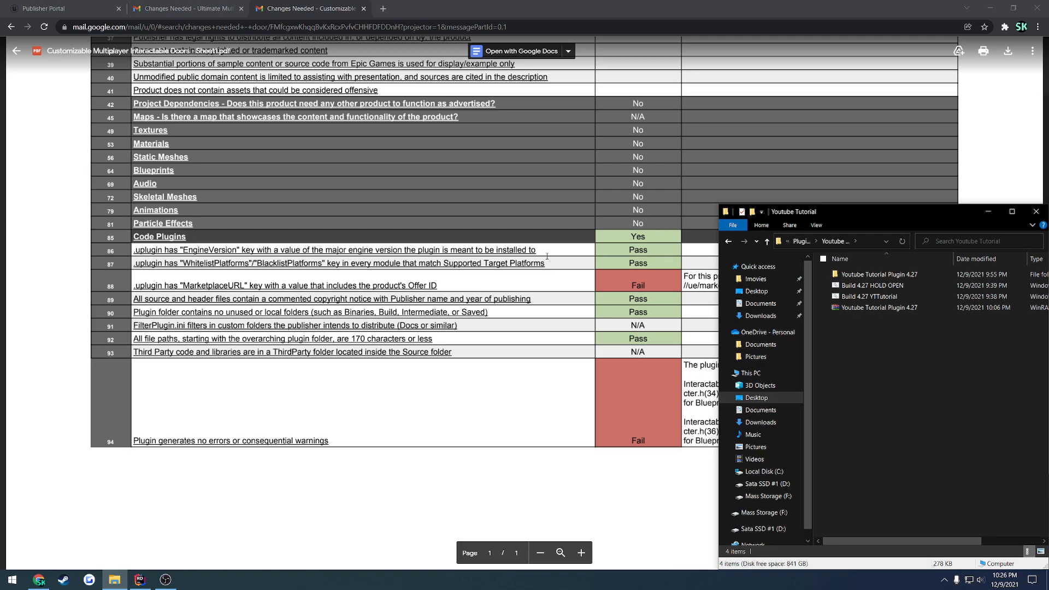
pyautogui.click(877, 296)
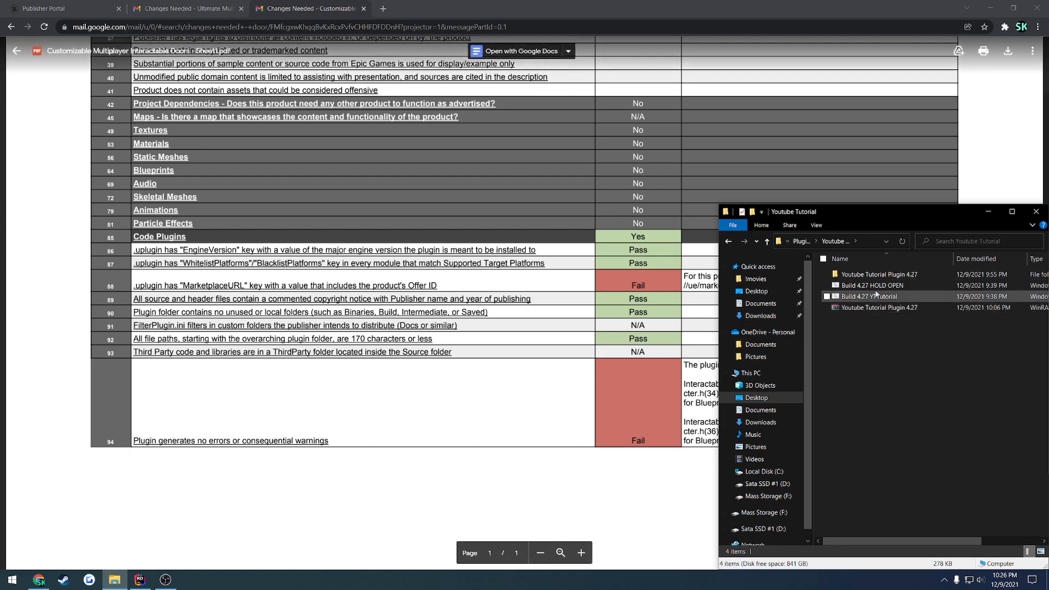
pyautogui.moveTo(869, 296)
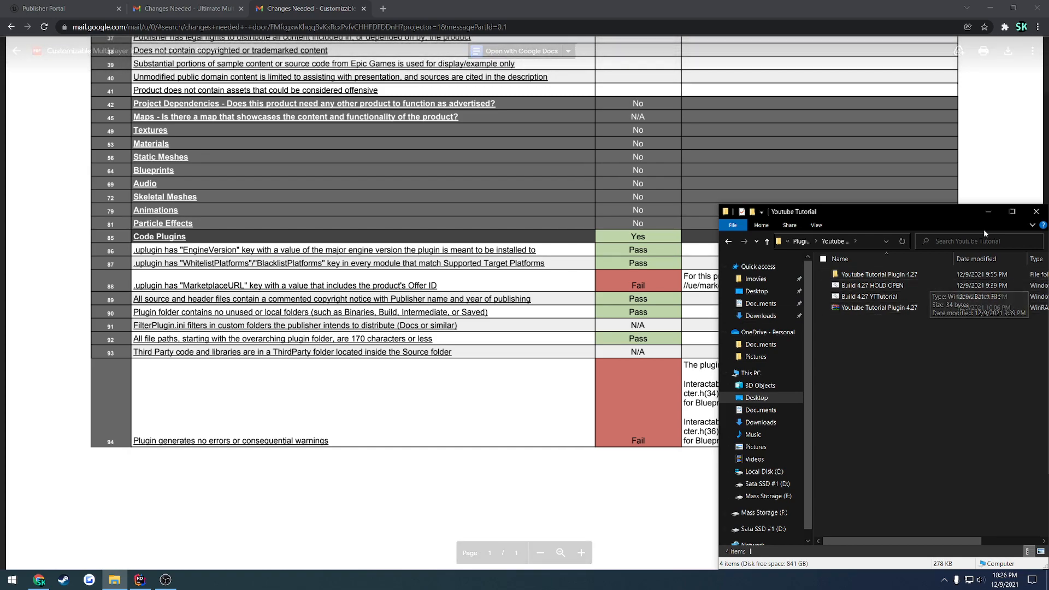
pyautogui.click(1037, 211)
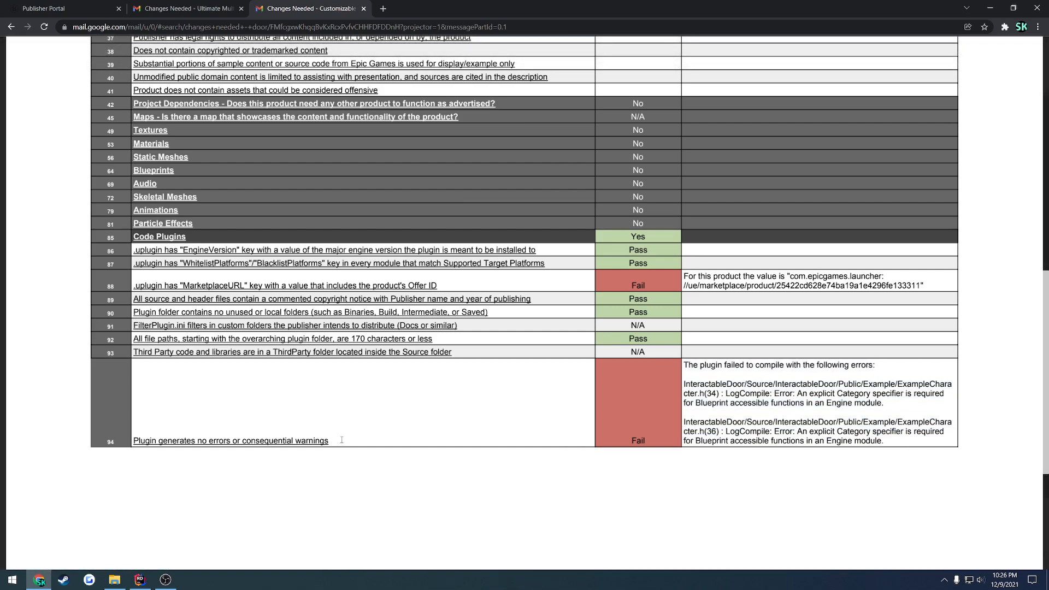
# Step: Briefly reopen the shooter template checklist PDF, then return to its email with three attachments
pyautogui.click(186, 8)
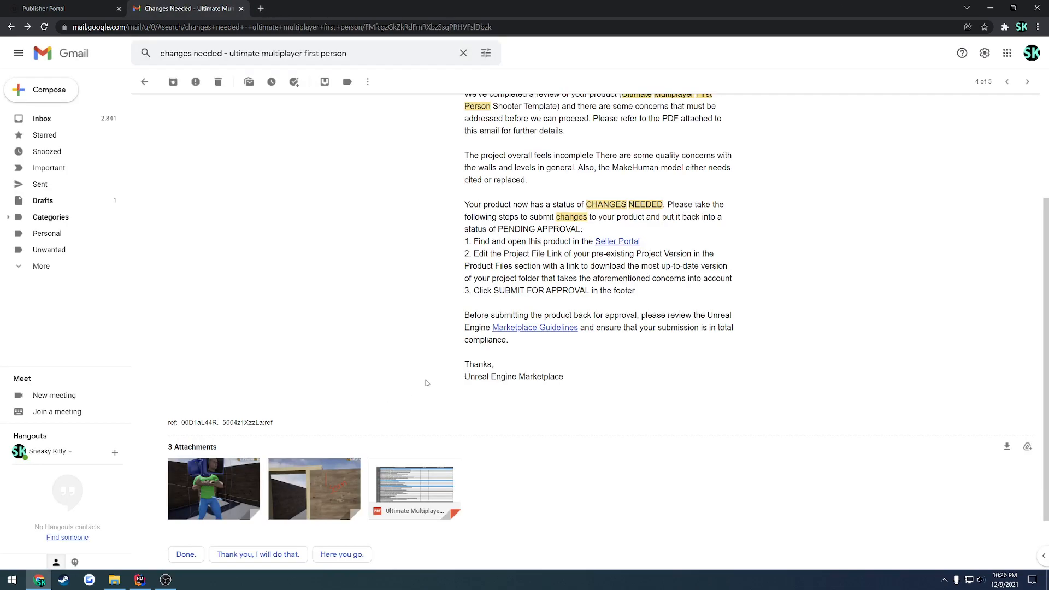
pyautogui.scroll(-3)
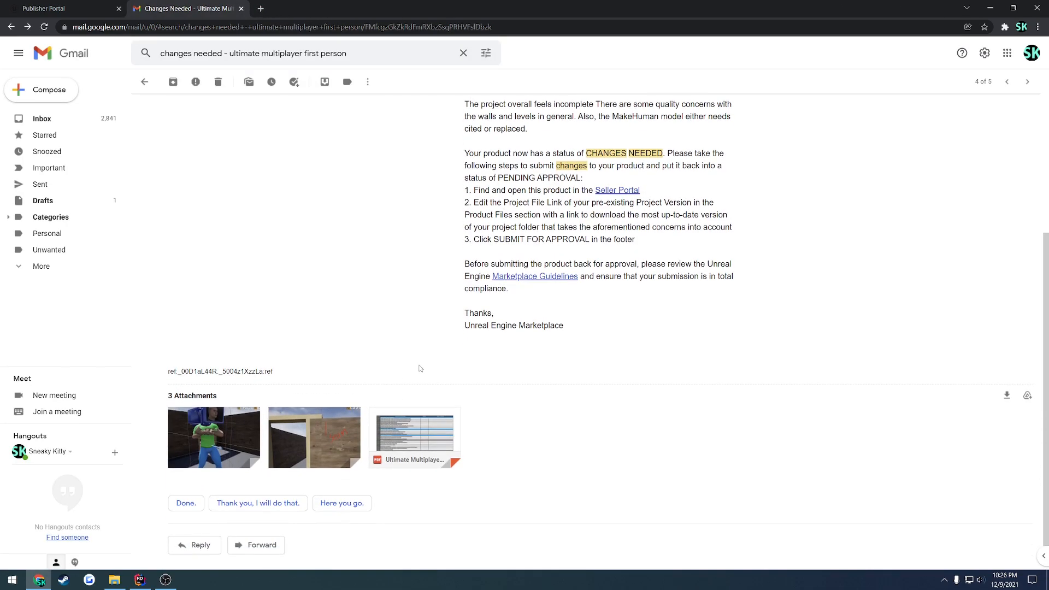
pyautogui.click(414, 437)
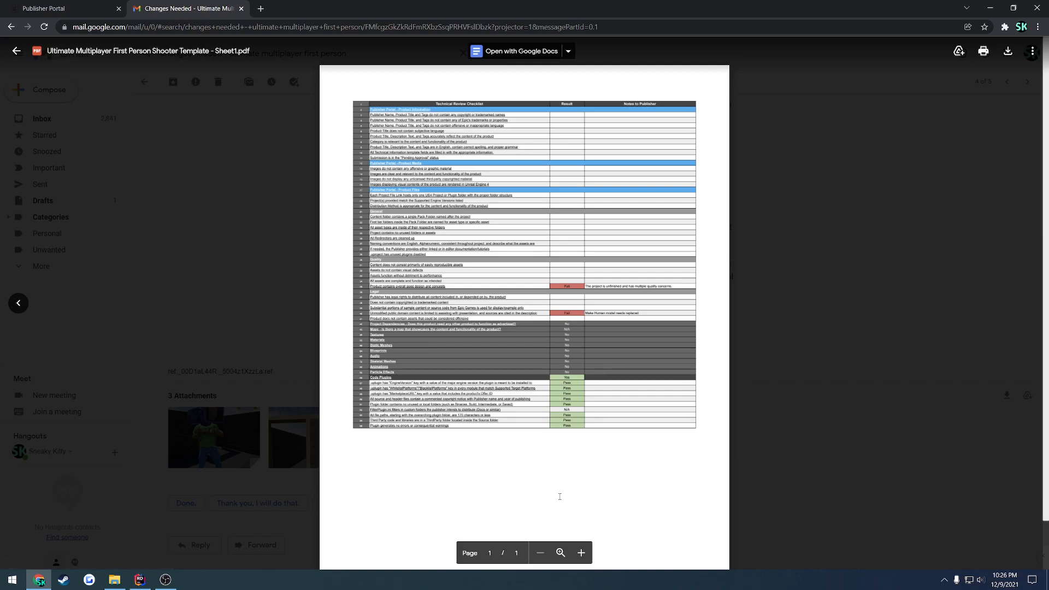
pyautogui.click(581, 553)
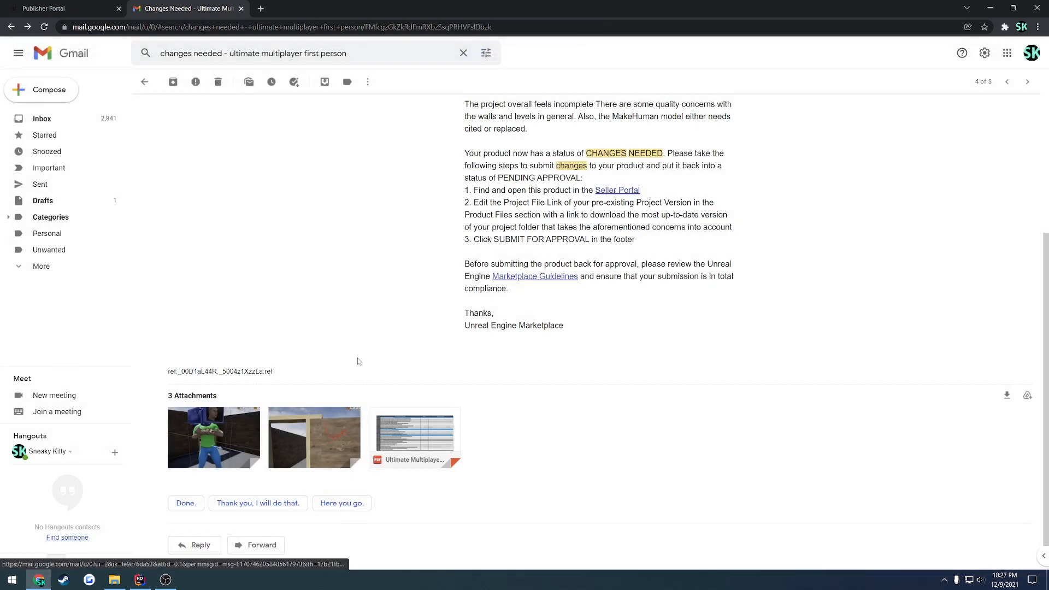
pyautogui.moveTo(313, 437)
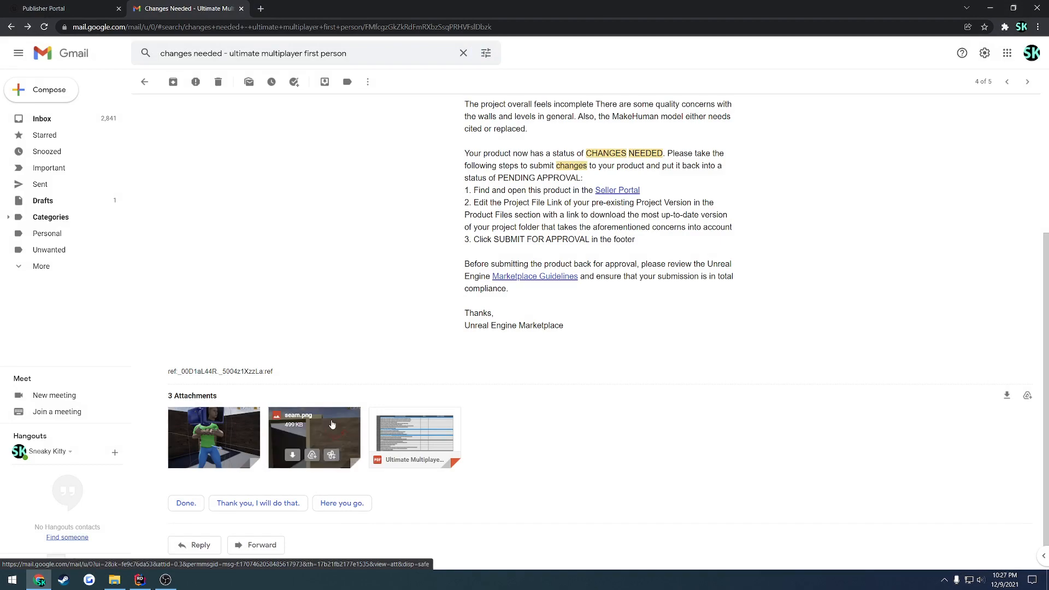
pyautogui.click(314, 437)
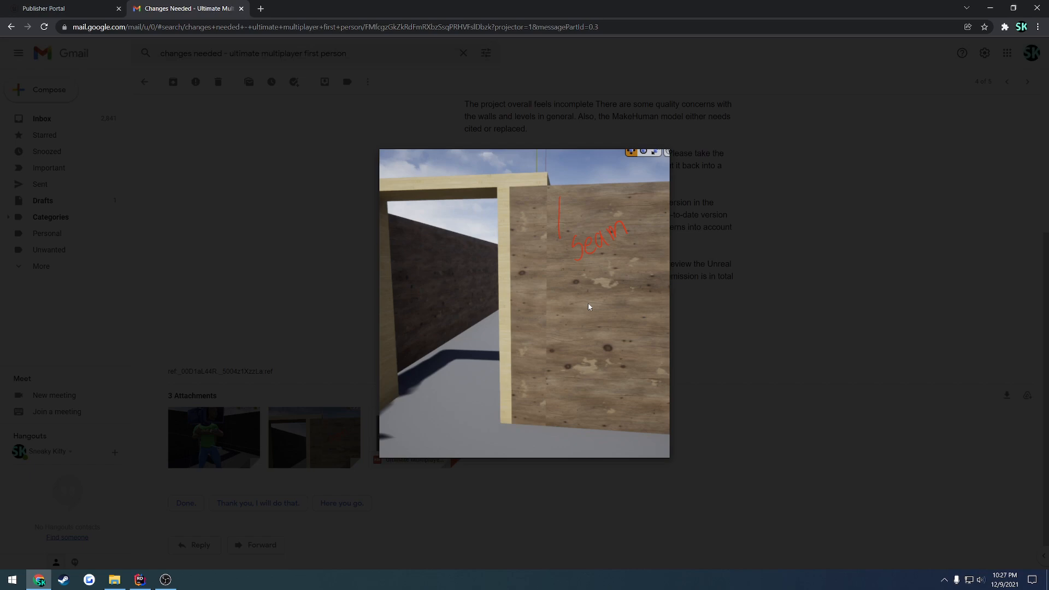
pyautogui.moveTo(550, 199)
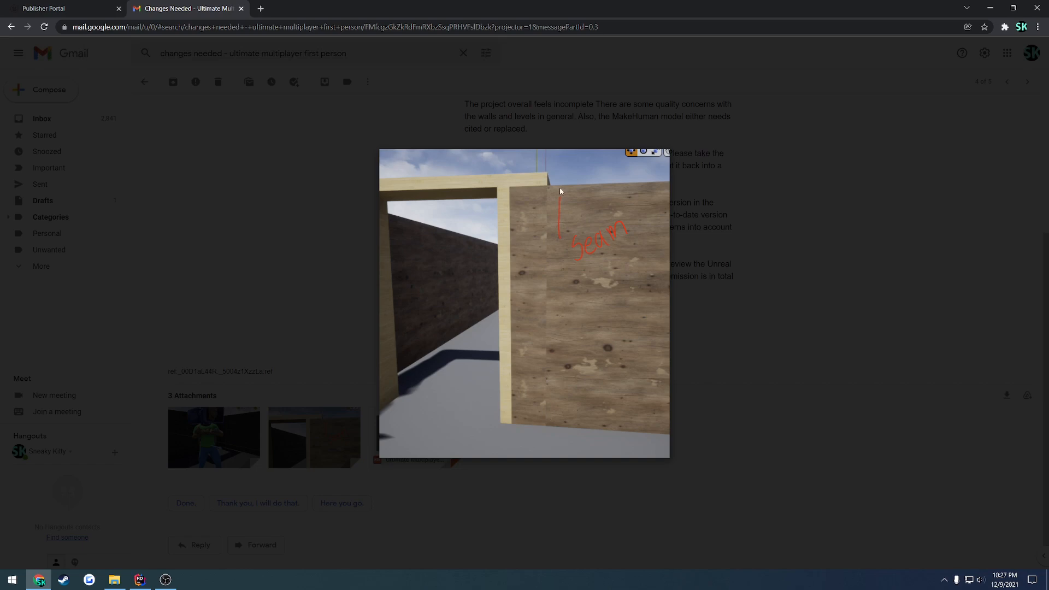
pyautogui.moveTo(588, 191)
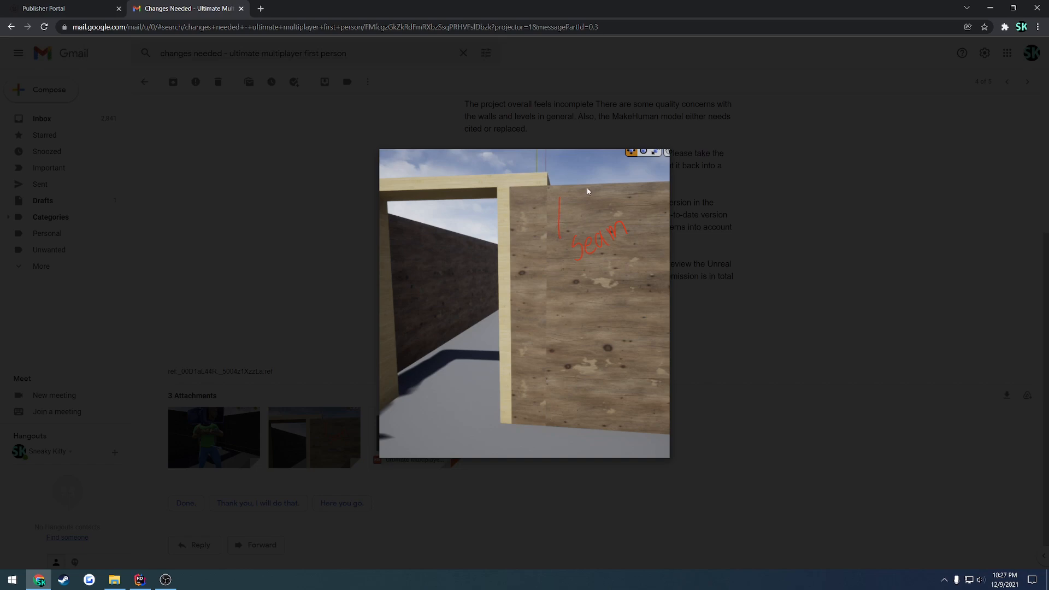
pyautogui.moveTo(605, 266)
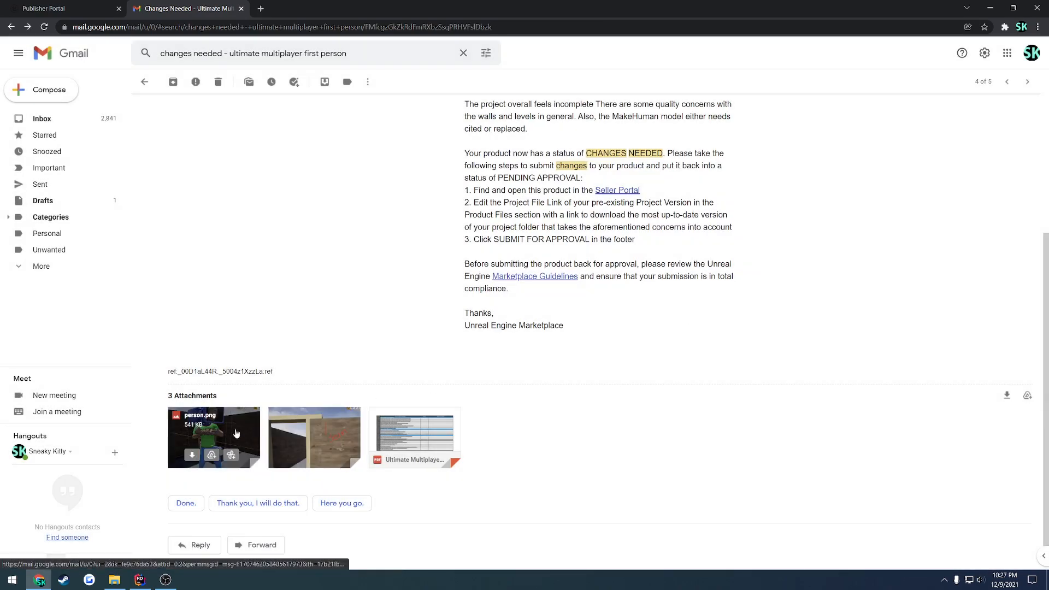
pyautogui.click(213, 438)
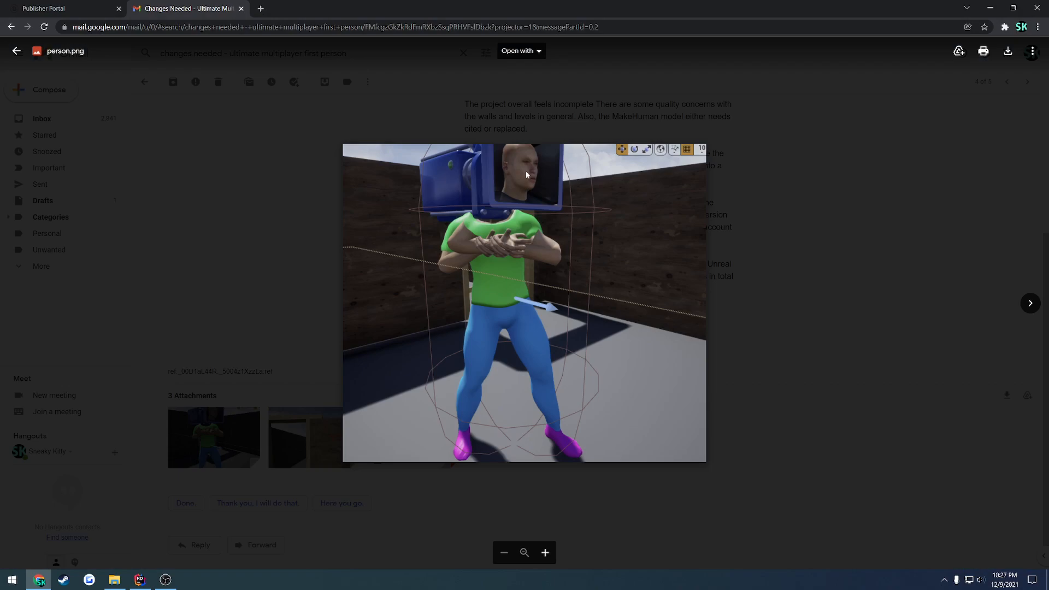
pyautogui.moveTo(523, 179)
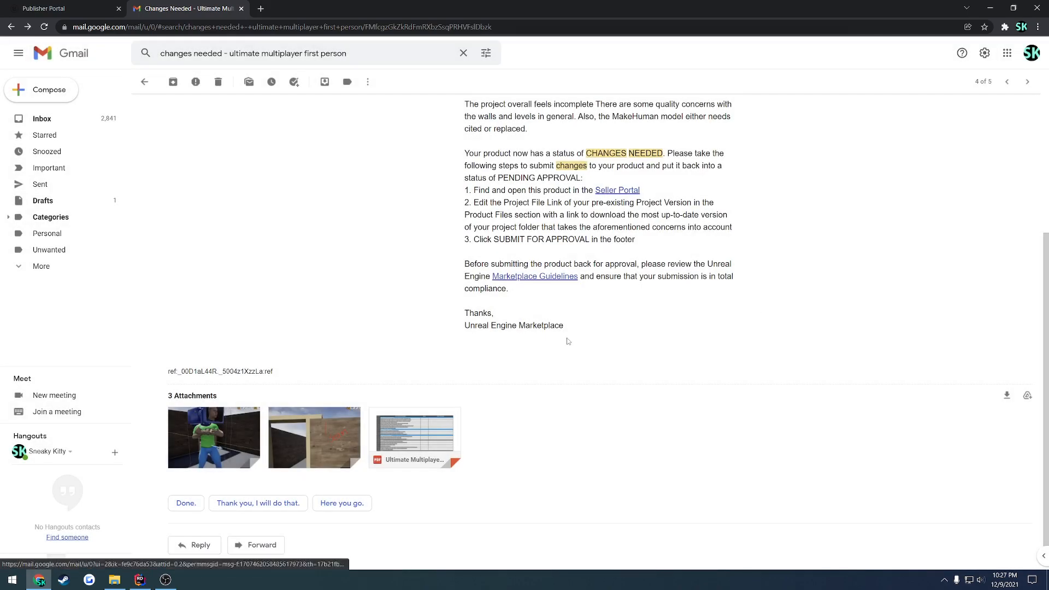
pyautogui.moveTo(637, 340)
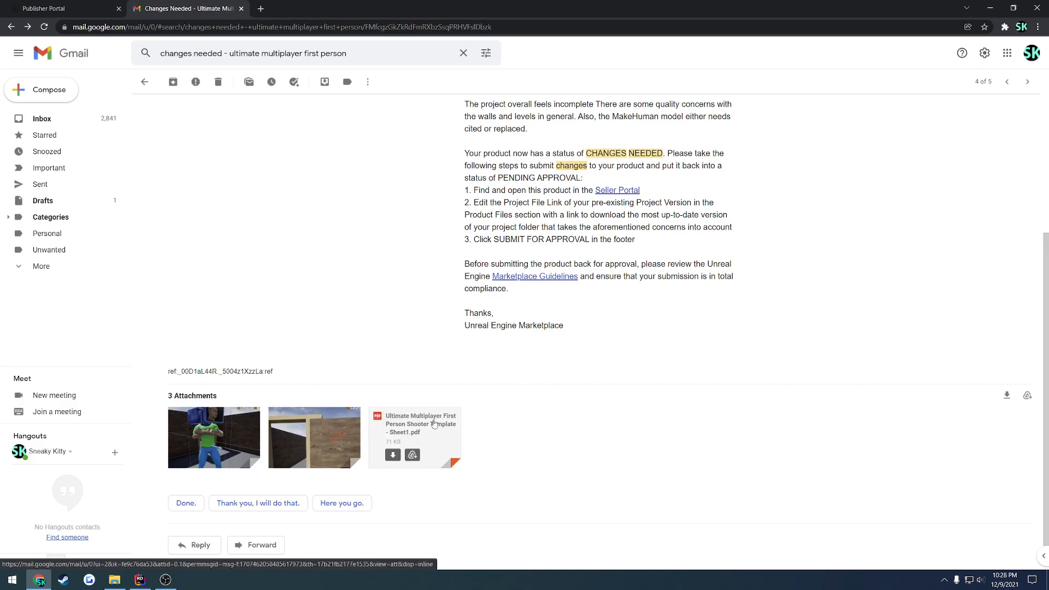
# Step: Reopen the shooter template checklist PDF, then go back to the Runtime Multiplayer Map Editor email
pyautogui.click(415, 429)
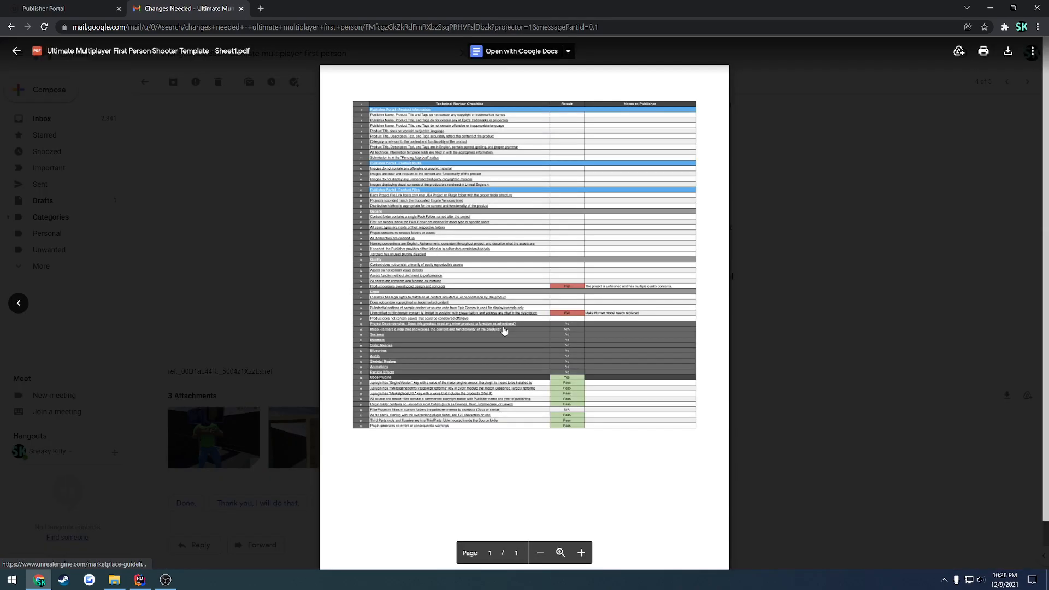
pyautogui.click(16, 51)
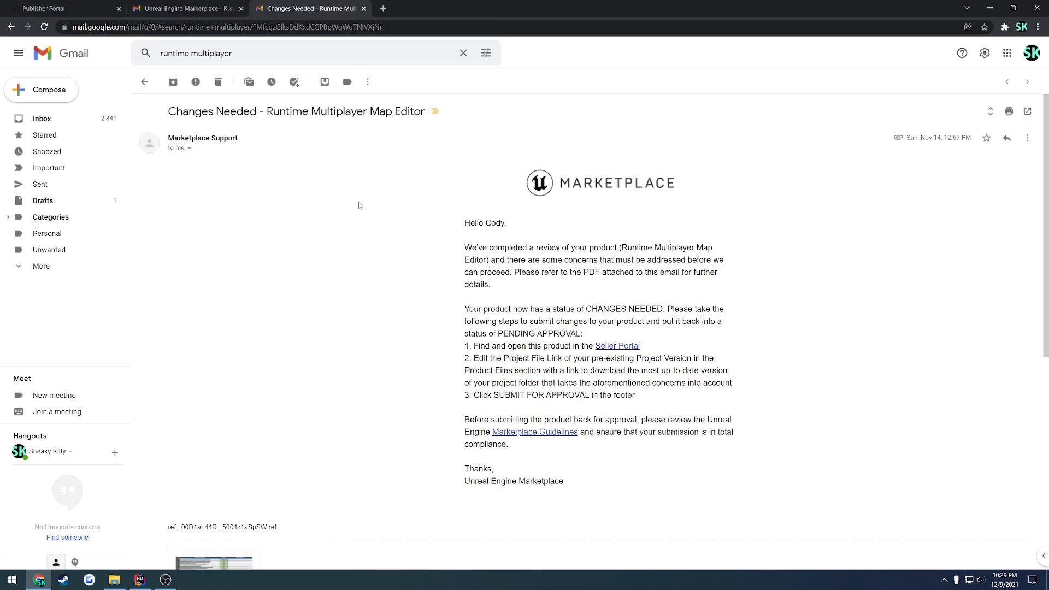
# Step: View the Runtime Multiplayer Map Editor checklist enlarged, showing failed redirector, asset and map-warning checks
pyautogui.doubleClick(201, 112)
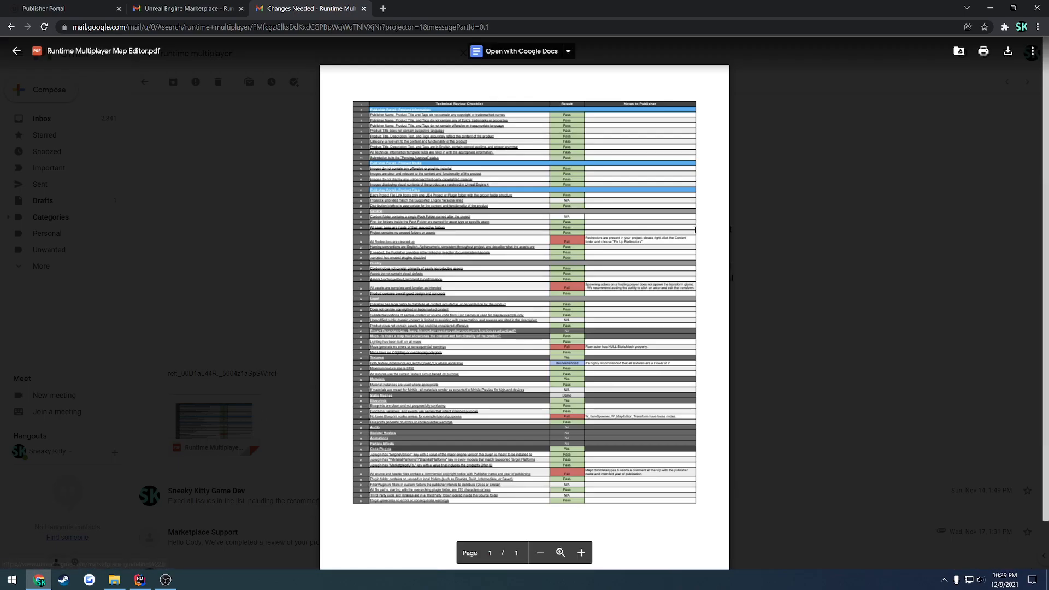
pyautogui.click(579, 553)
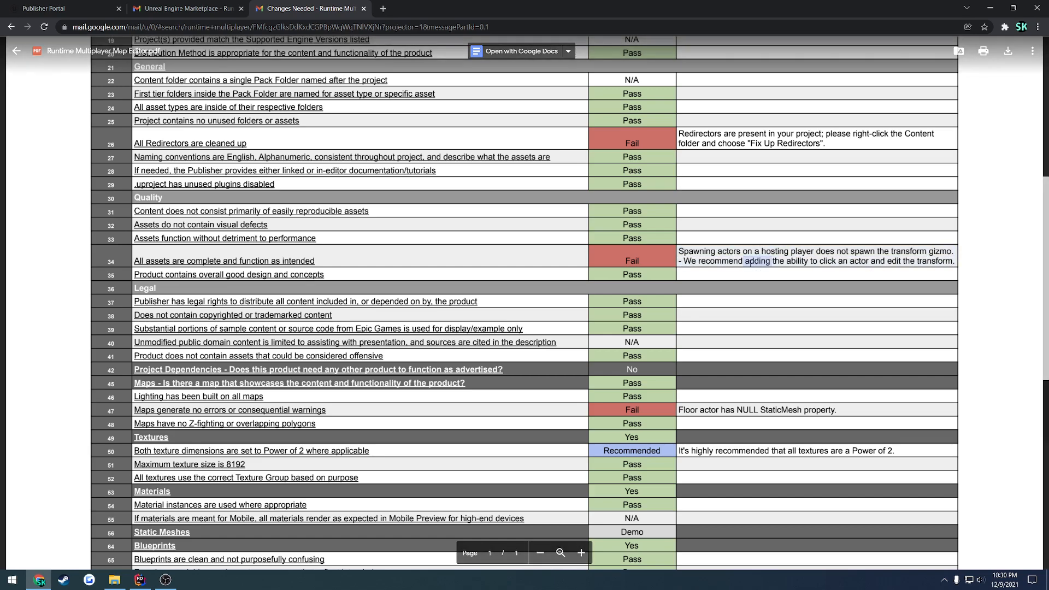
# Step: Close the checklist preview and bring up the Runtime Multiplayer Map Editor submission confirmation thread
pyautogui.click(17, 52)
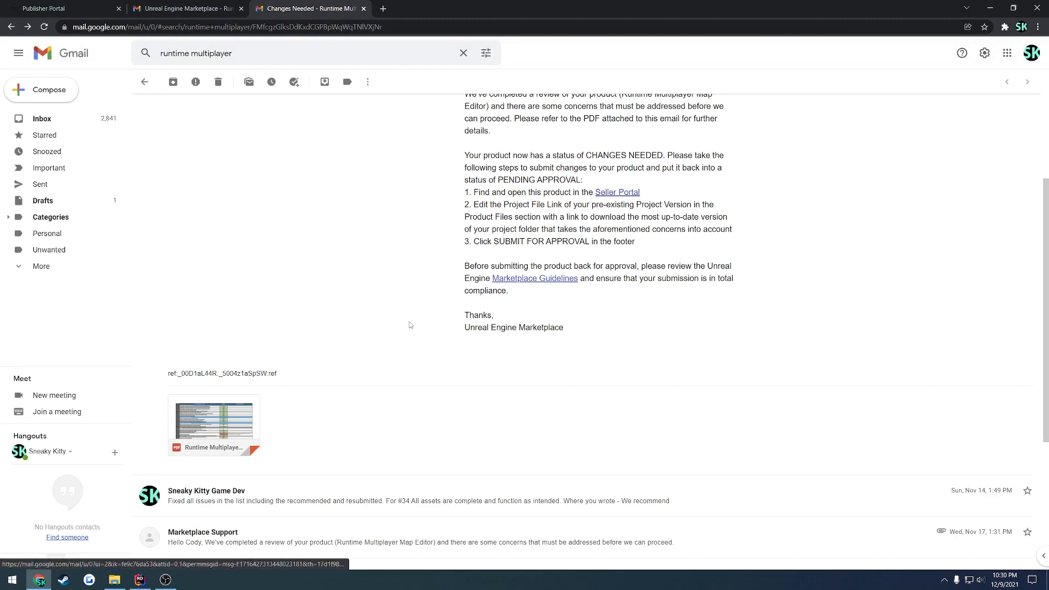
pyautogui.scroll(-3)
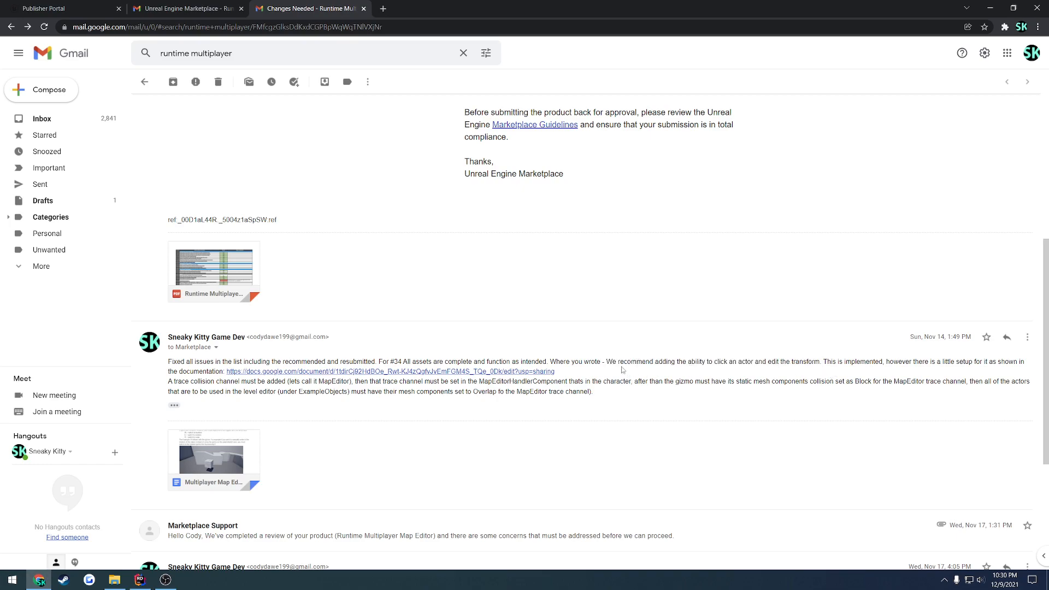
pyautogui.moveTo(699, 371)
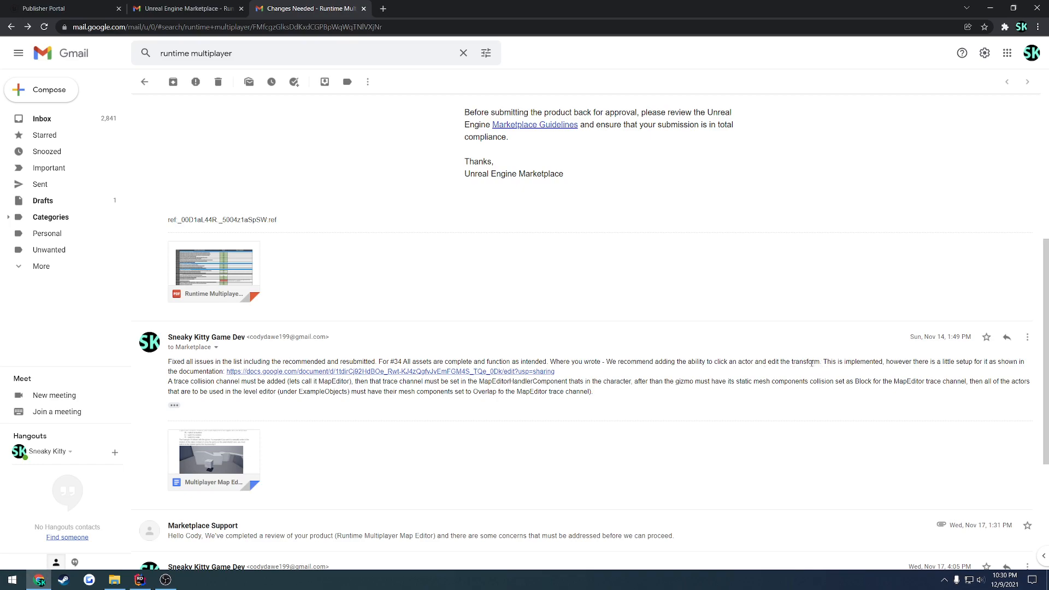
pyautogui.doubleClick(852, 362)
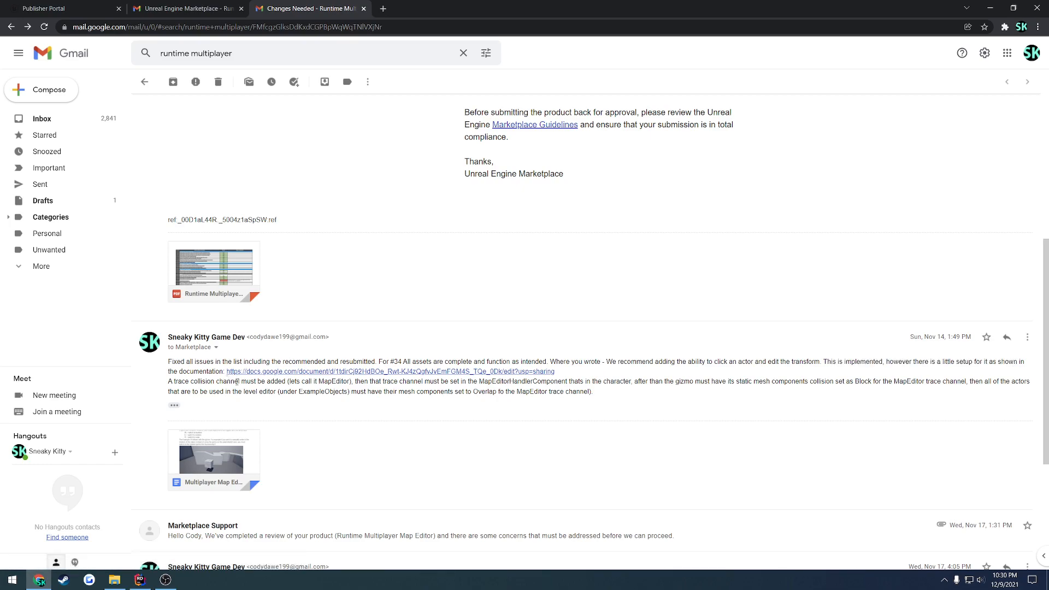
pyautogui.moveTo(348, 377)
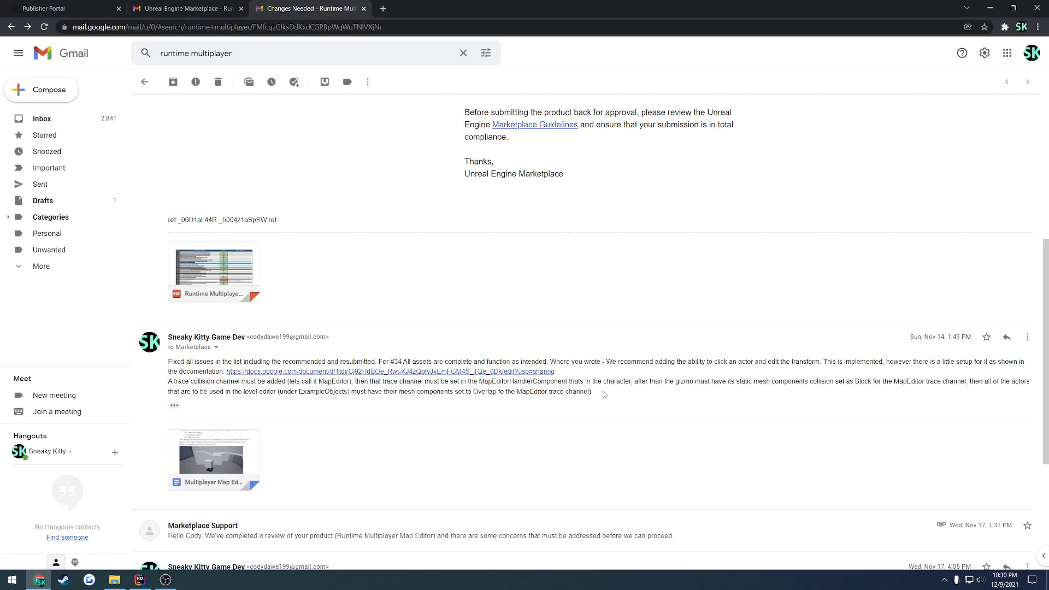
pyautogui.moveTo(625, 380)
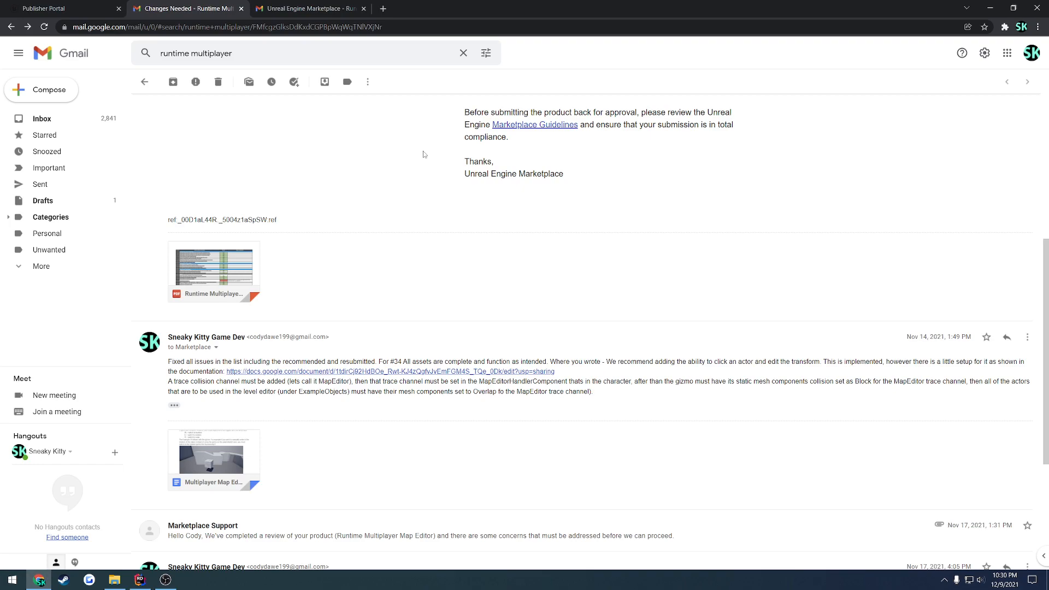
pyautogui.moveTo(549, 294)
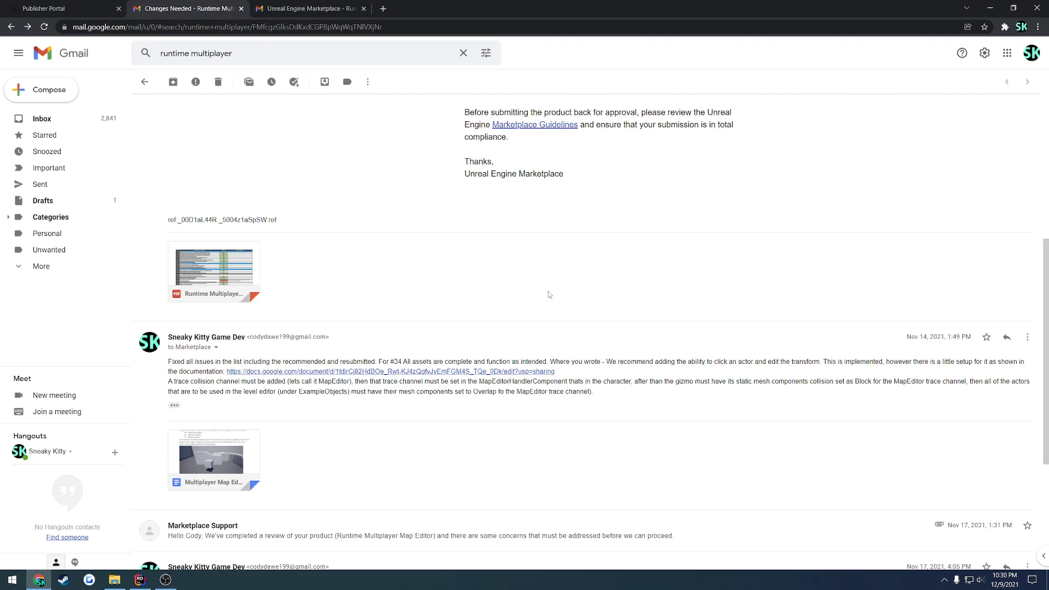
pyautogui.moveTo(556, 299)
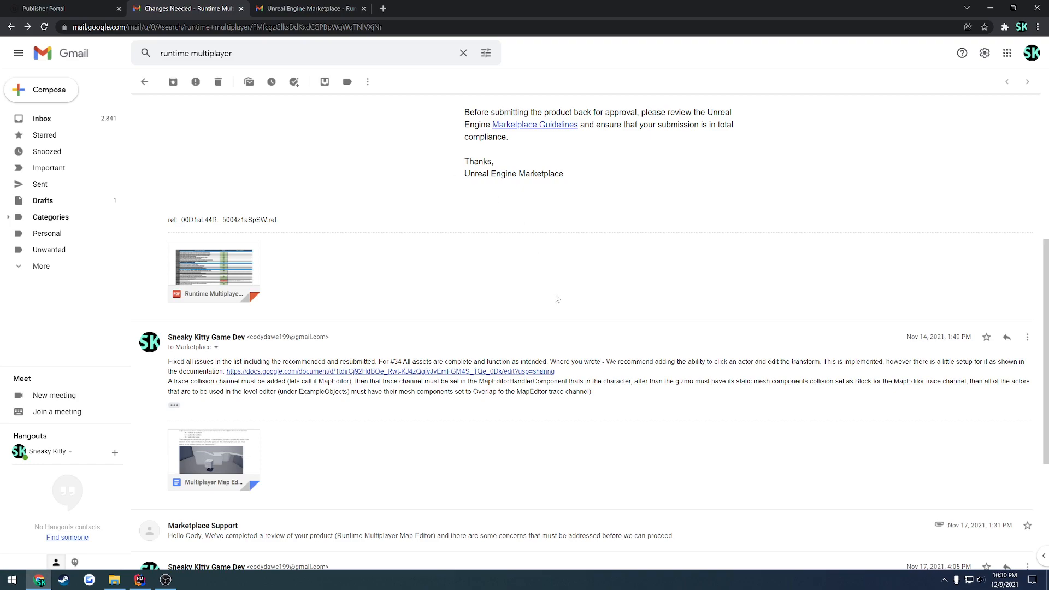
pyautogui.rightClick(187, 359)
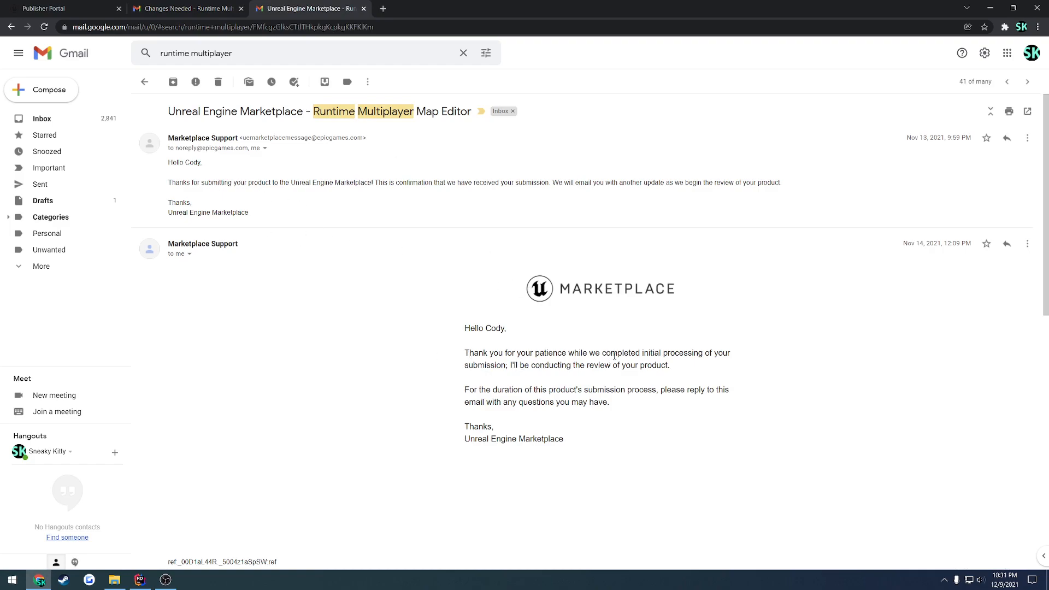
# Step: Scroll the Marketplace thread down to Marketplace Support's Nov 19 reply about the transform gizmo and updated sheet
pyautogui.scroll(-3)
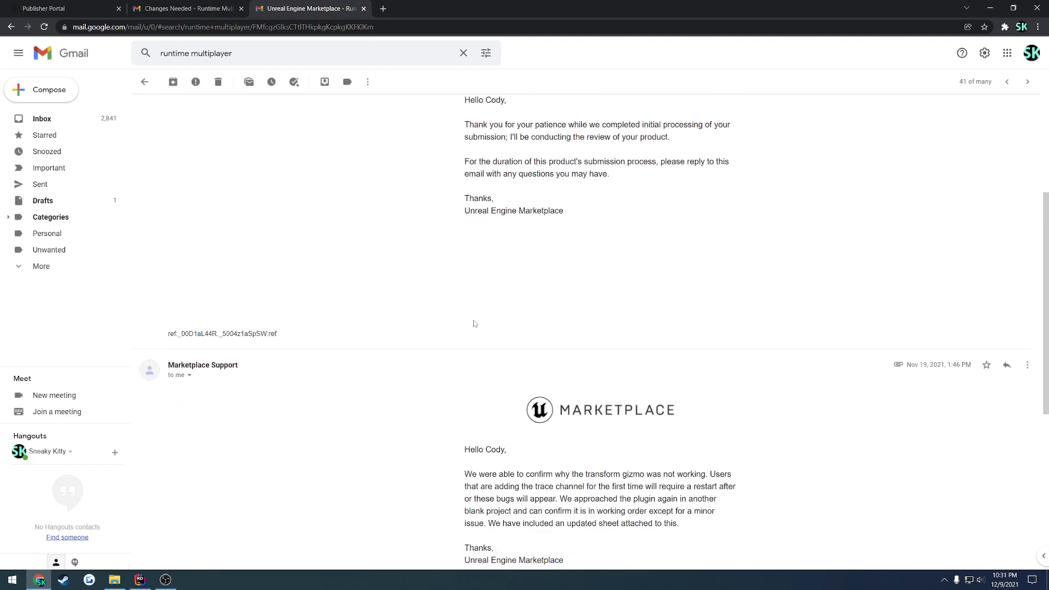
pyautogui.scroll(-3)
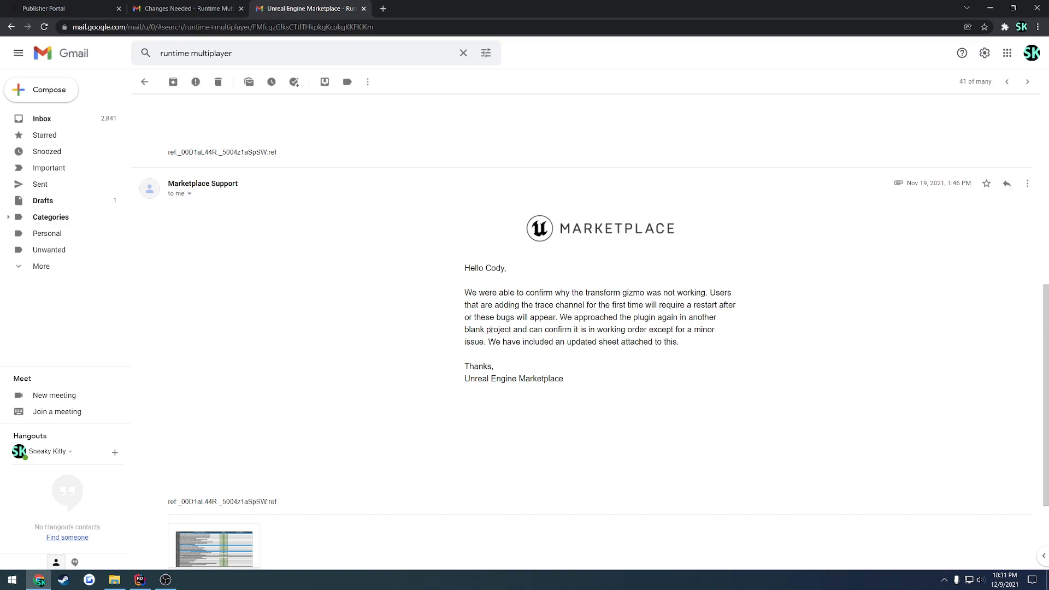
pyautogui.moveTo(638, 356)
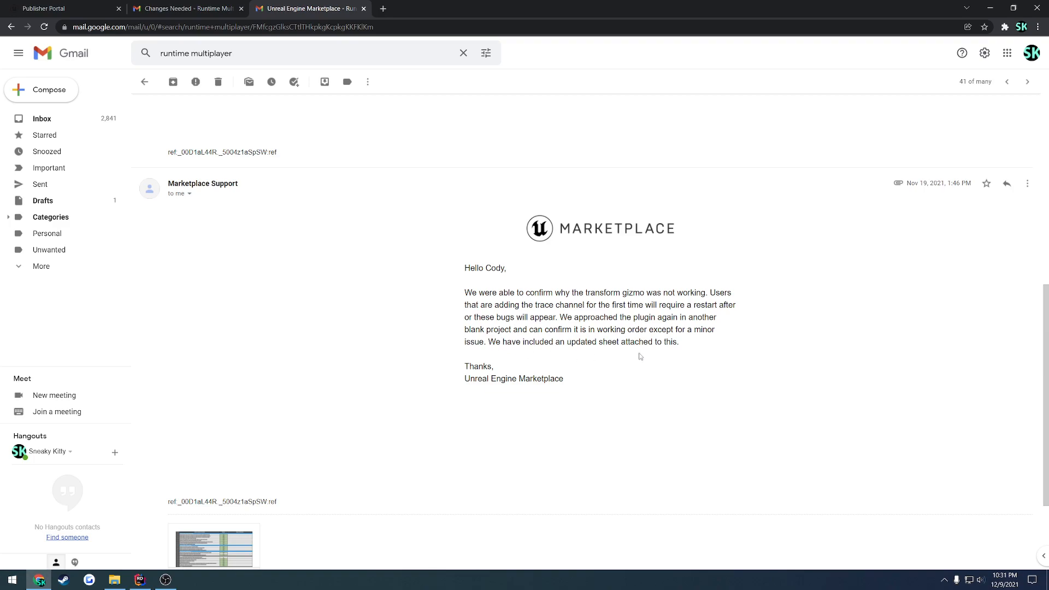
pyautogui.scroll(-3)
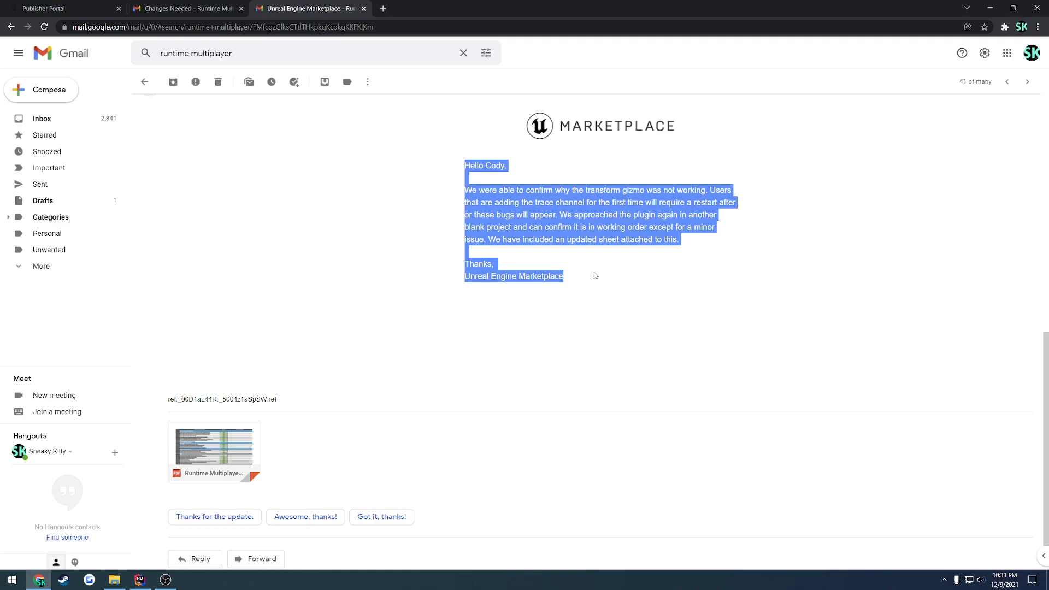
pyautogui.click(592, 277)
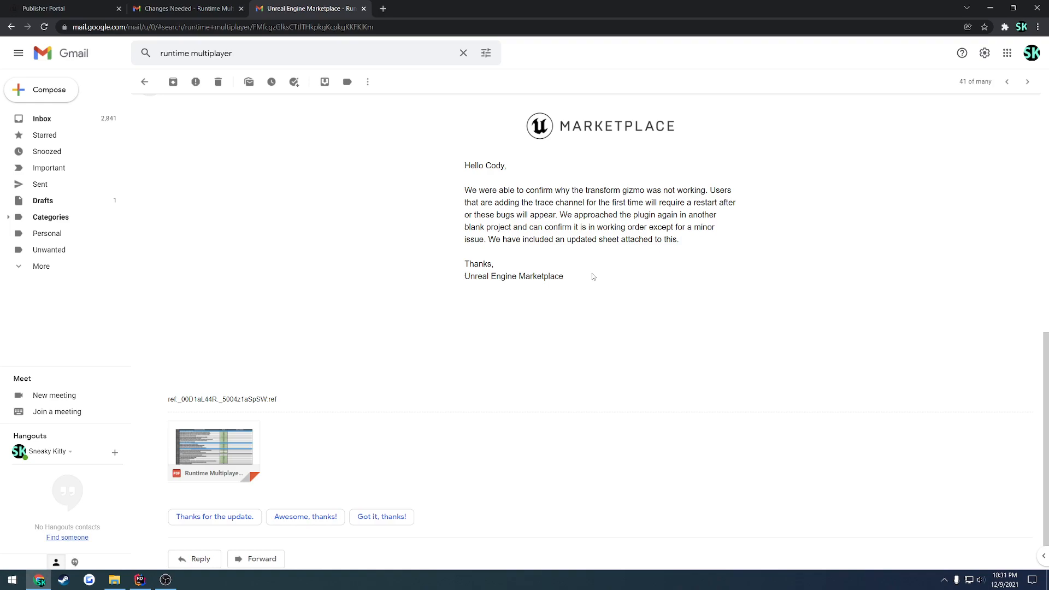
pyautogui.moveTo(579, 280)
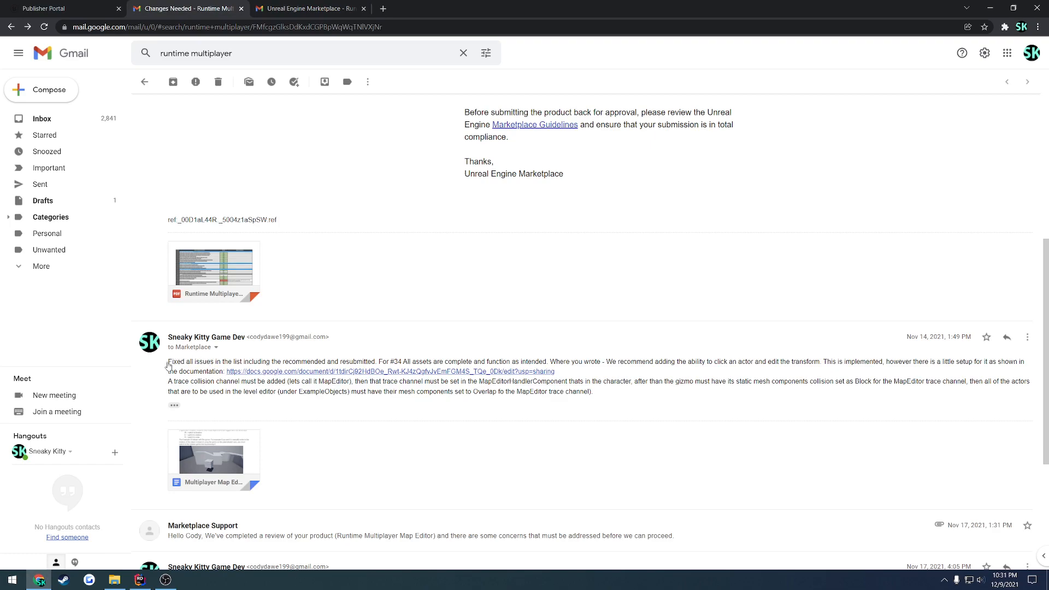
pyautogui.moveTo(443, 290)
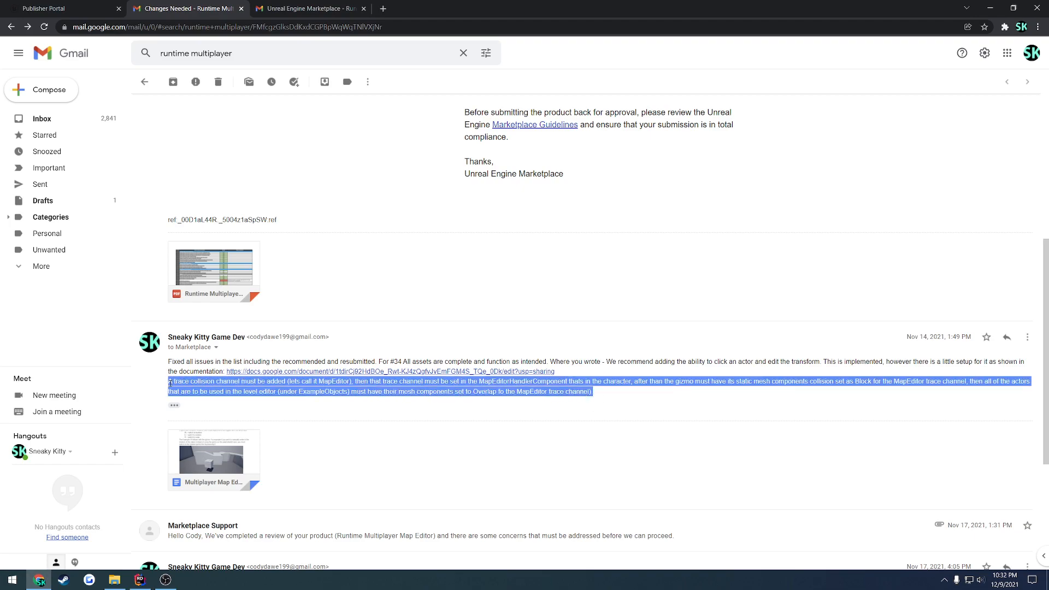
pyautogui.moveTo(633, 394)
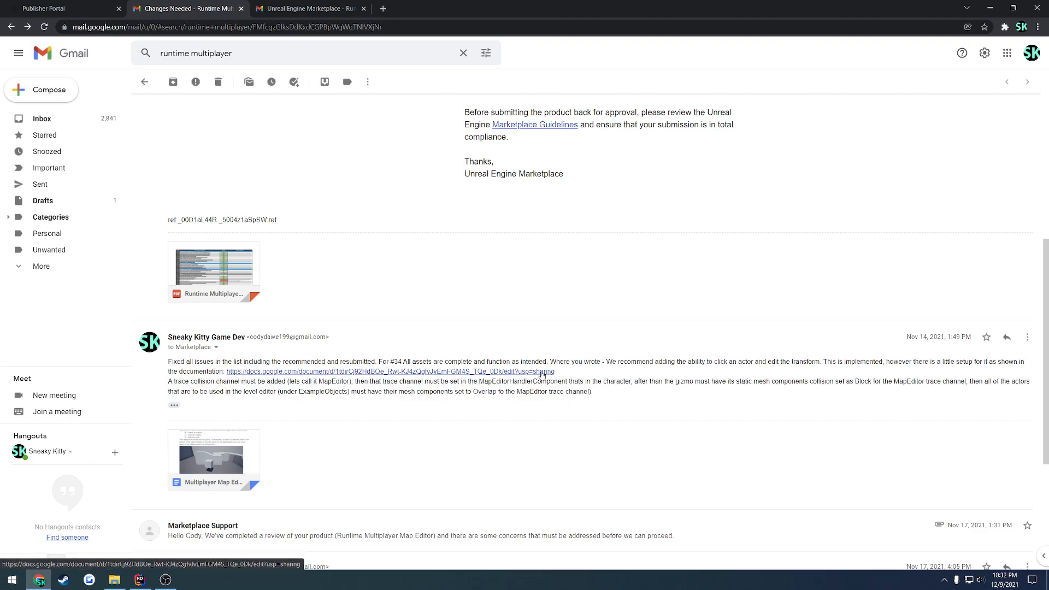
pyautogui.moveTo(570, 375)
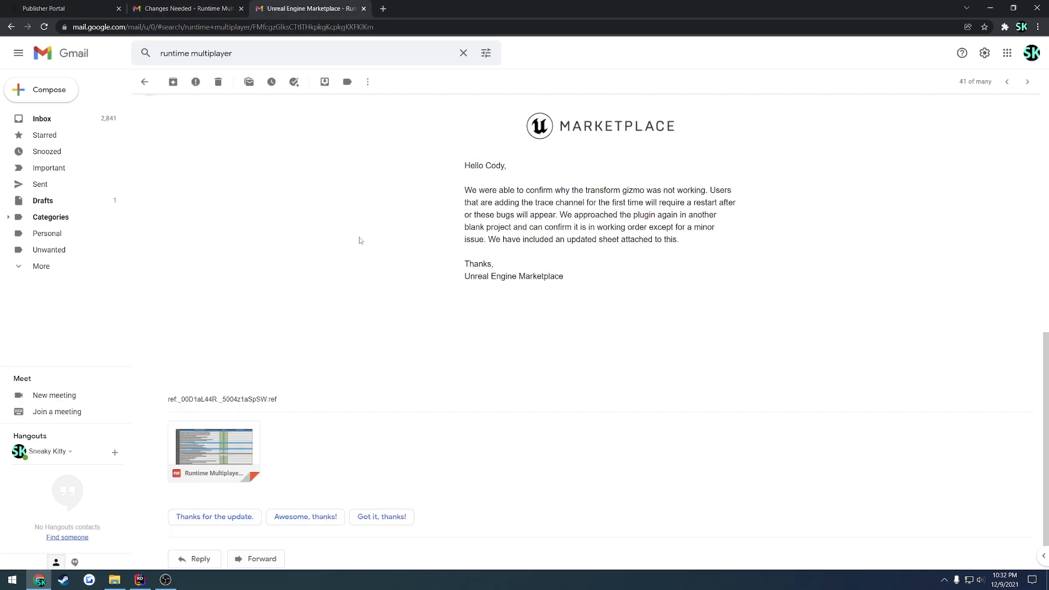
# Step: View the attached updated technical review checklist PDF enlarged, reading through its rows
pyautogui.click(213, 446)
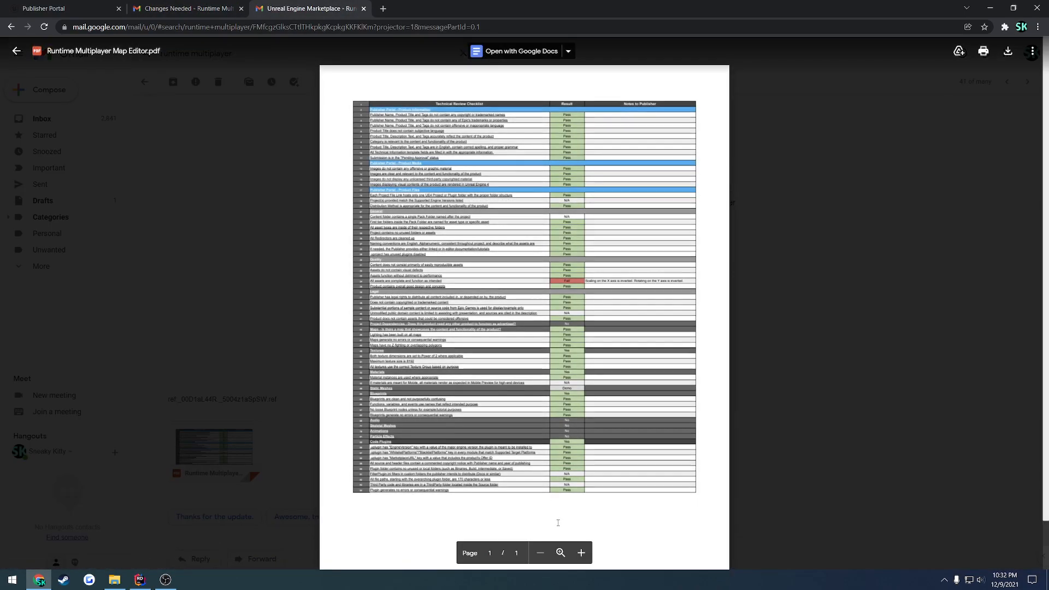
pyautogui.click(581, 553)
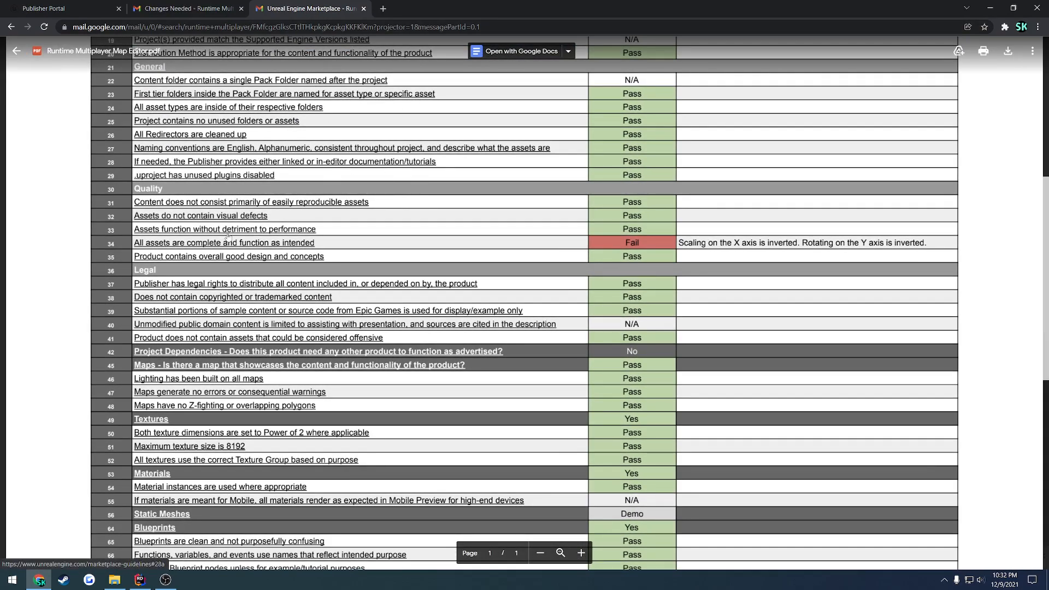
pyautogui.scroll(3)
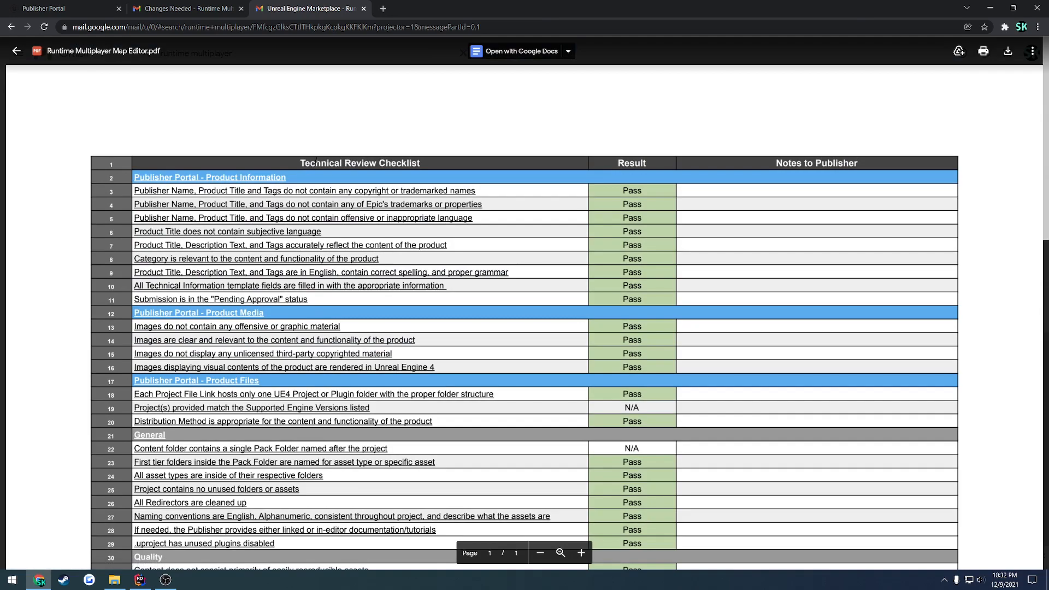
pyautogui.scroll(-3)
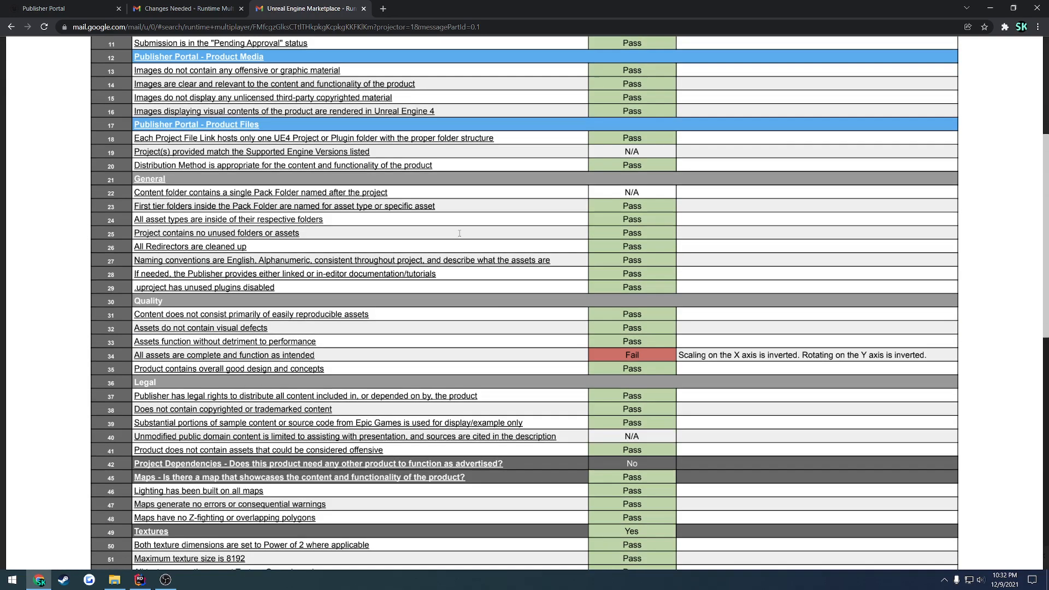
pyautogui.scroll(-3)
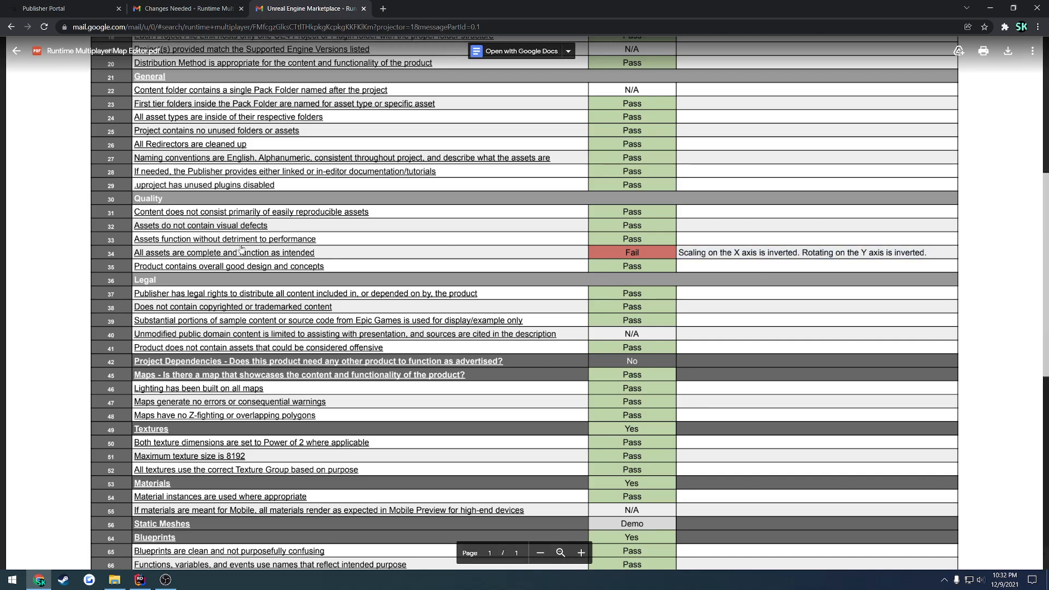
pyautogui.scroll(3)
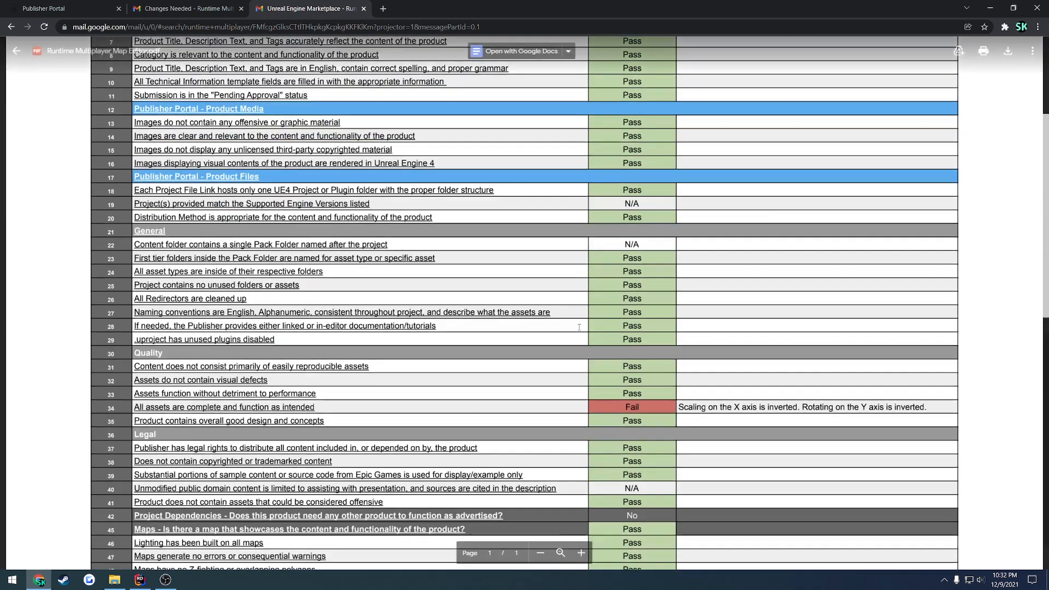
pyautogui.scroll(3)
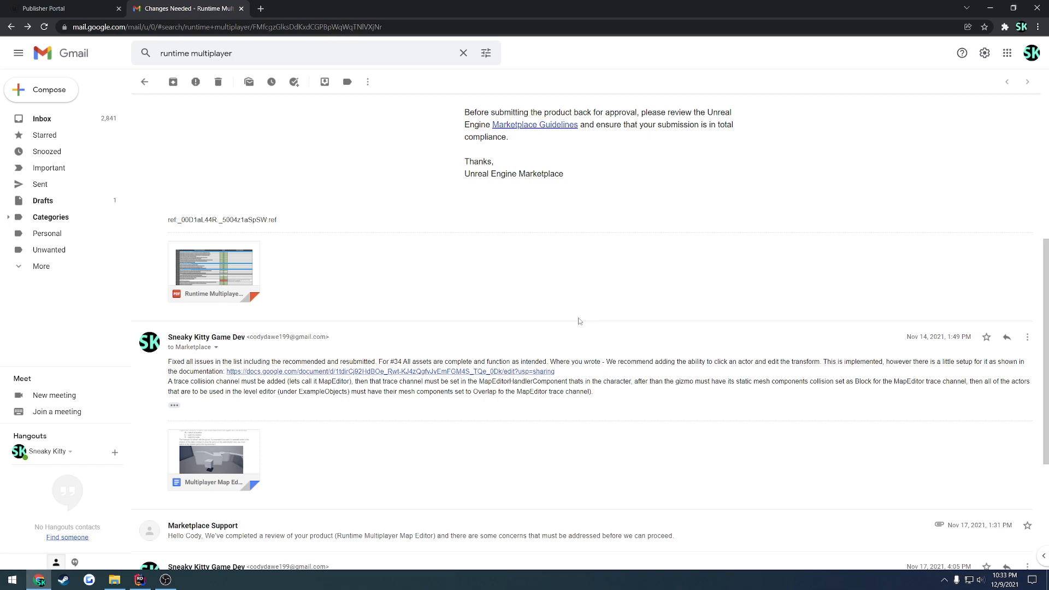
pyautogui.moveTo(567, 296)
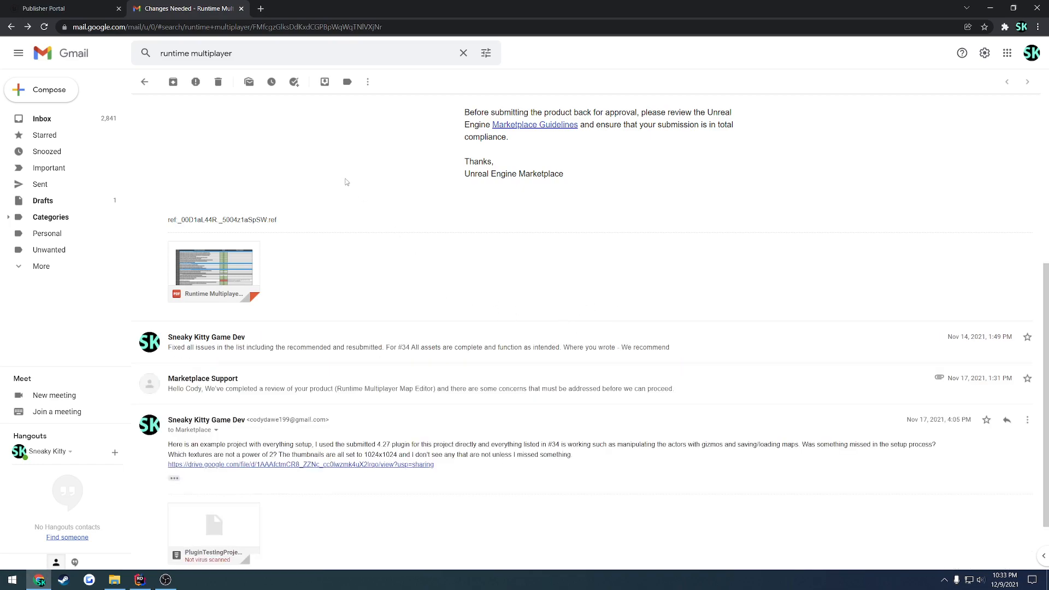
# Step: Close the Changes Needed email thread, returning to the Seller Portal's Add Product page
pyautogui.click(63, 8)
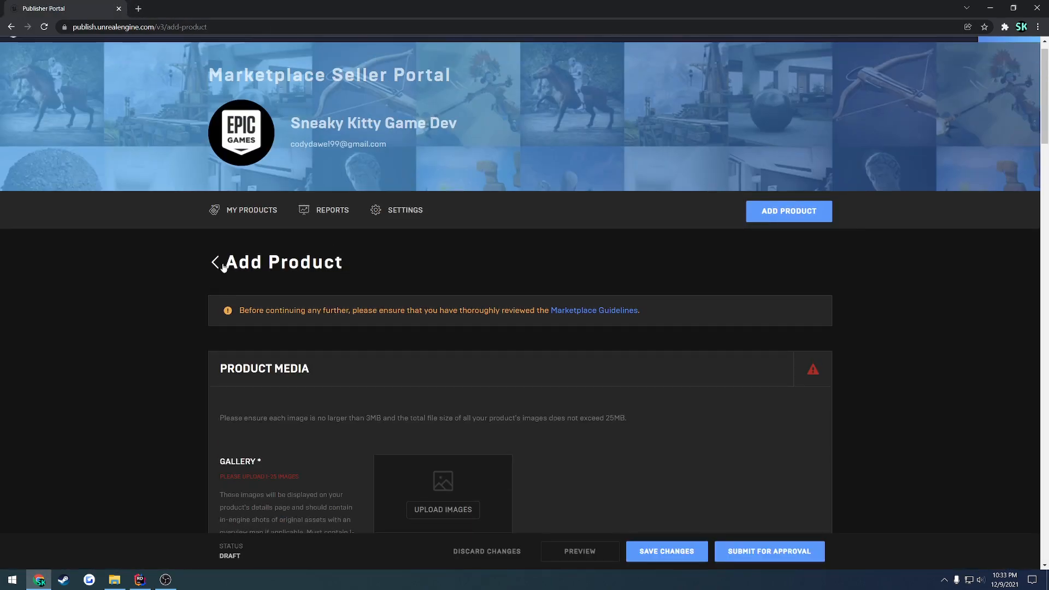
# Step: Discard the unsaved new product draft and return to My Products listing five published products
pyautogui.click(215, 262)
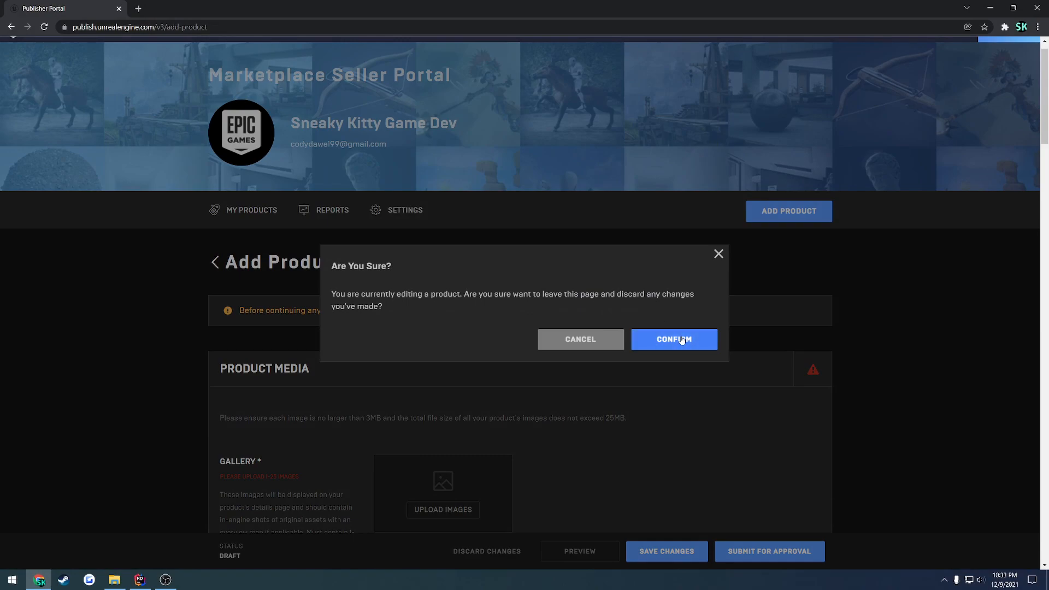
pyautogui.click(675, 339)
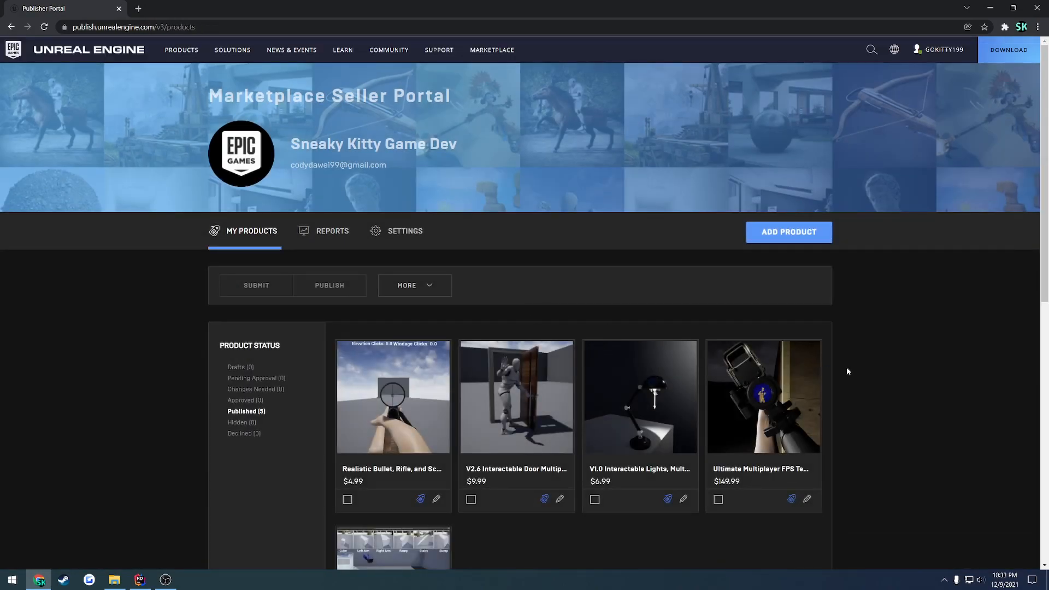
pyautogui.moveTo(887, 400)
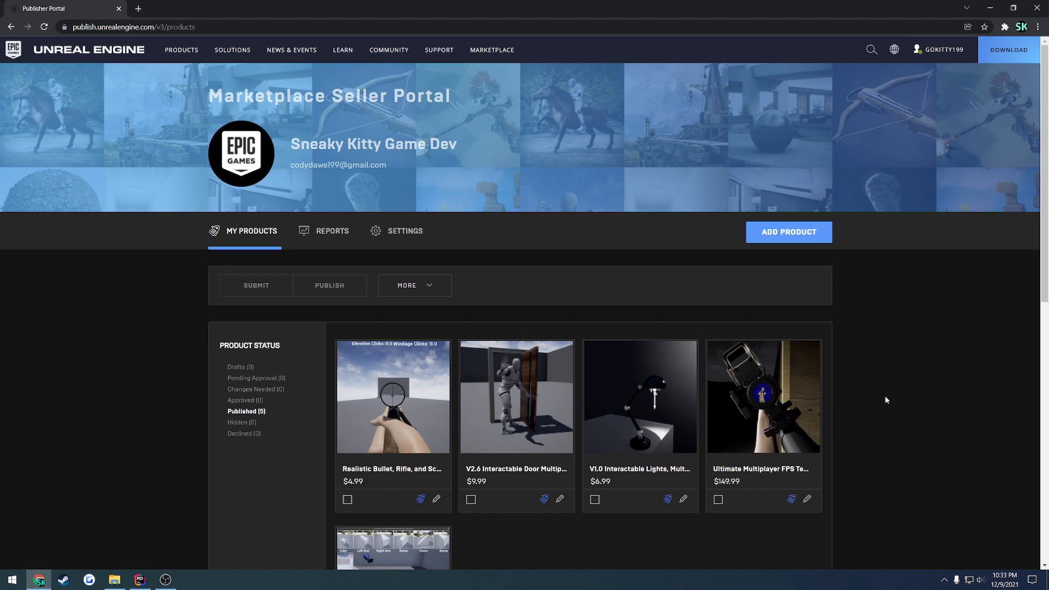
pyautogui.moveTo(852, 475)
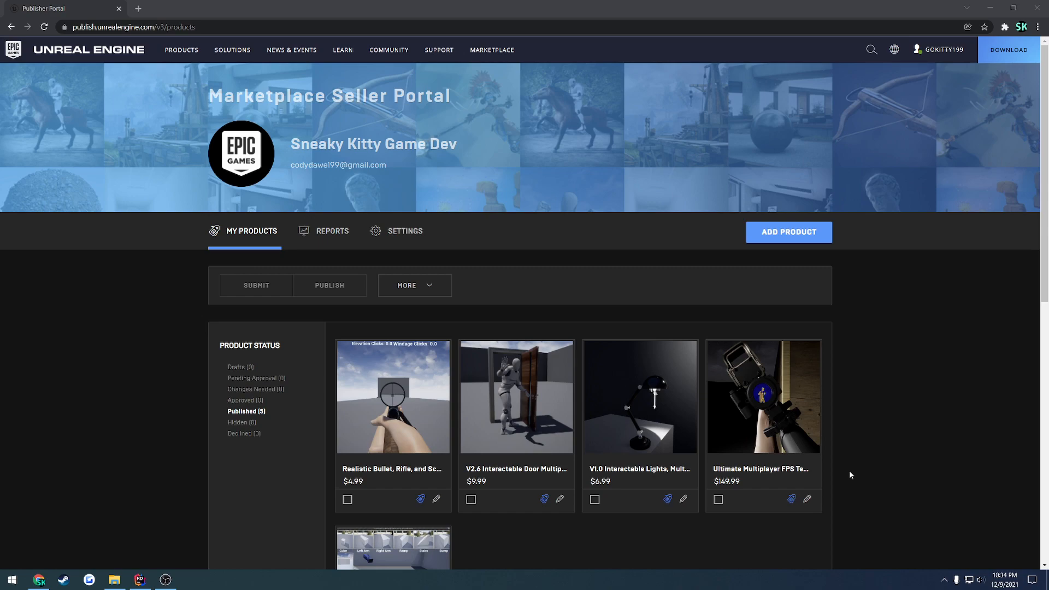
pyautogui.moveTo(869, 508)
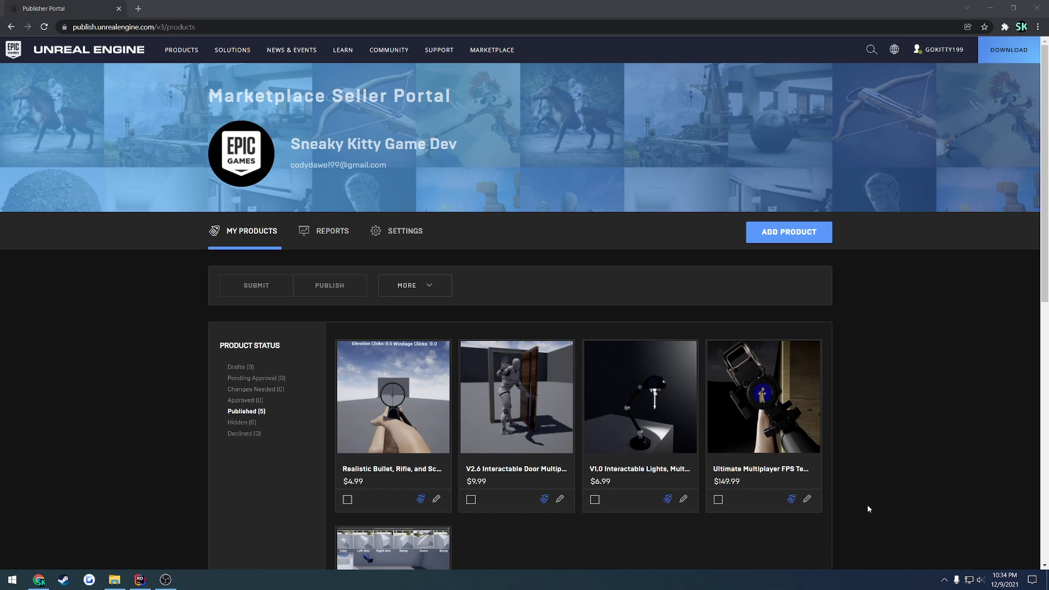